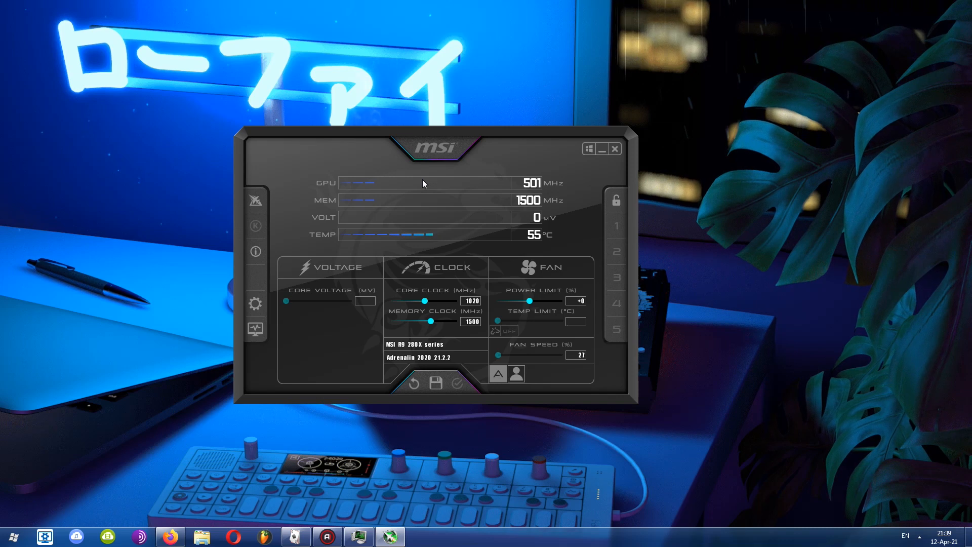
pyautogui.moveTo(424, 160)
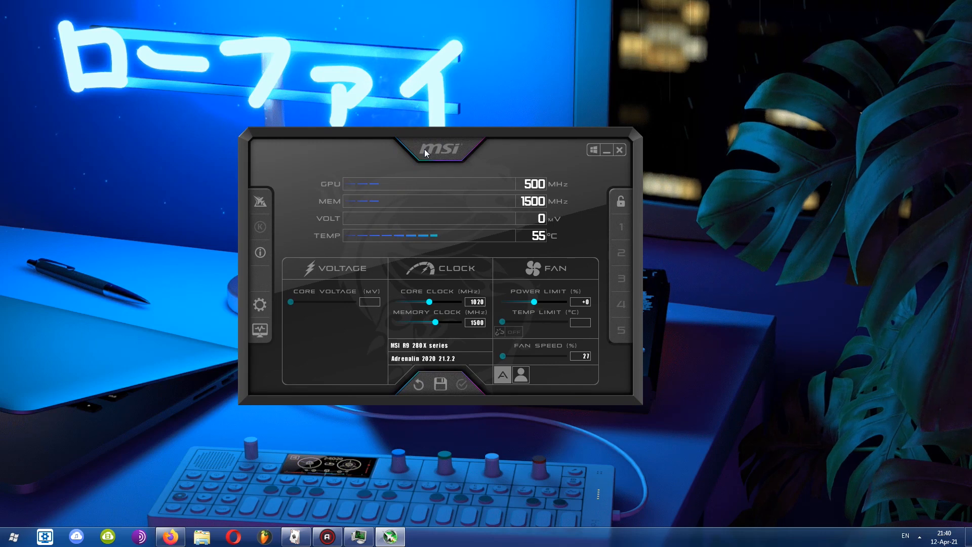
pyautogui.moveTo(386, 157)
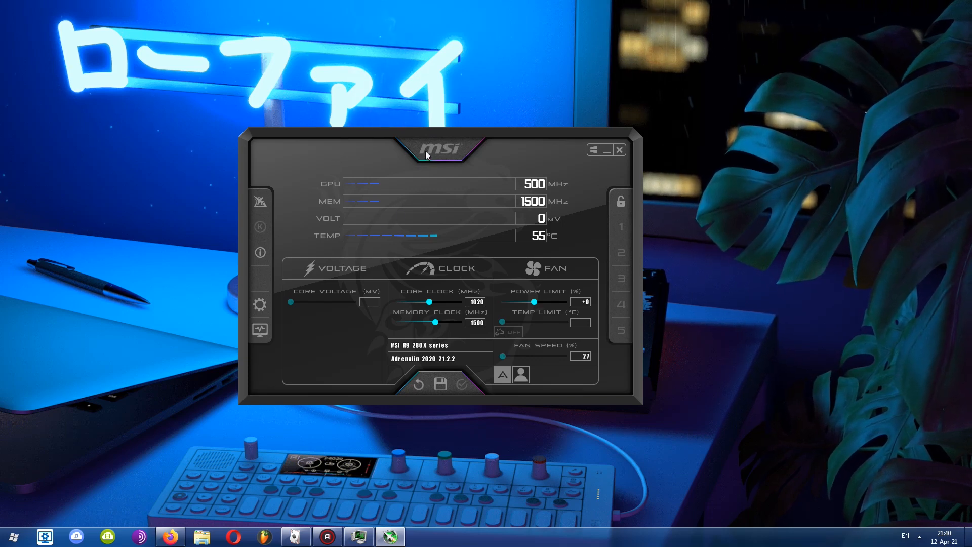
pyautogui.moveTo(259, 305)
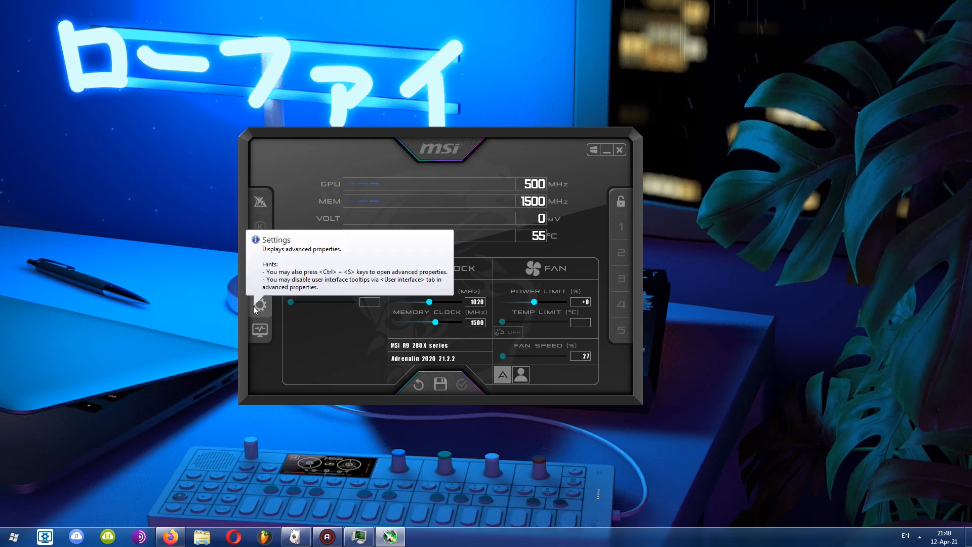
# Bring up Afterburner's advanced properties on the Video capture settings page
pyautogui.click(259, 305)
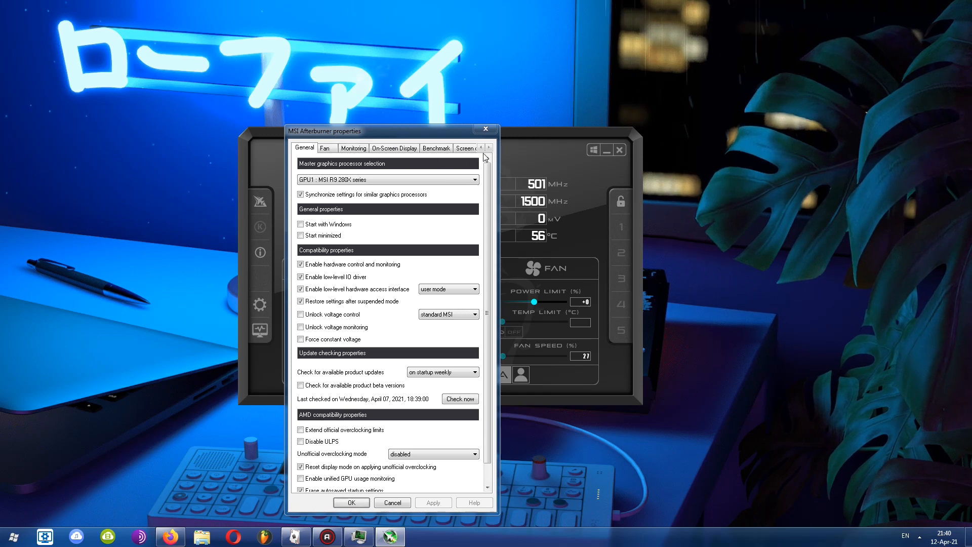
pyautogui.click(487, 147)
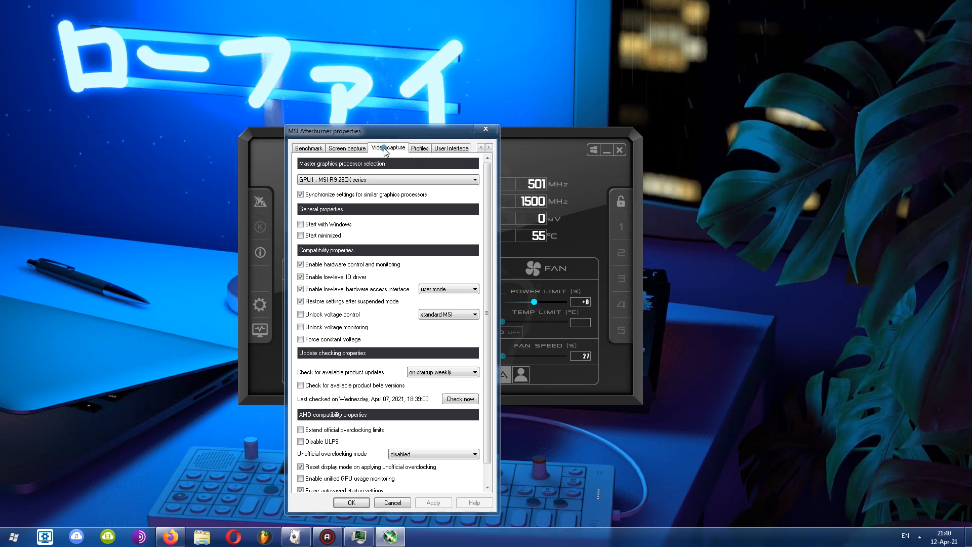
pyautogui.click(388, 148)
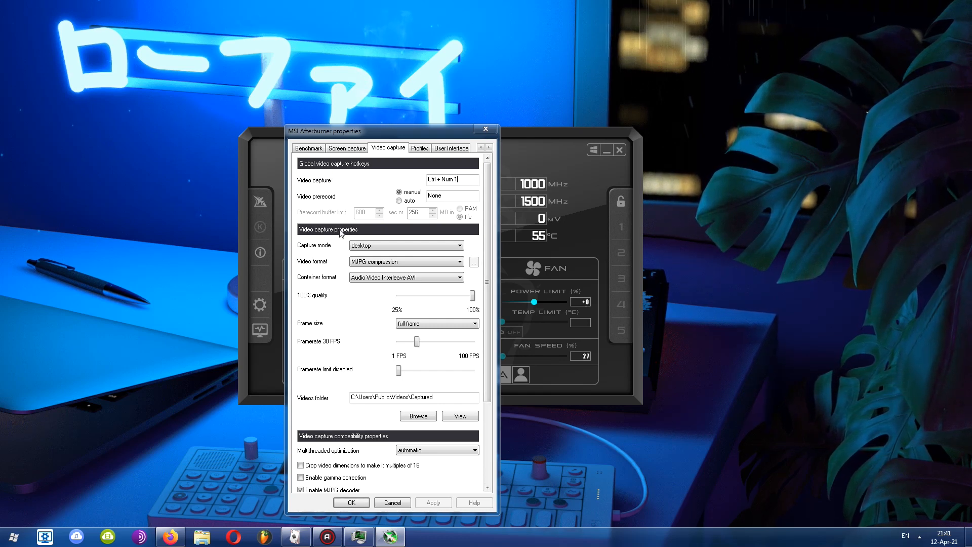
pyautogui.scroll(-3)
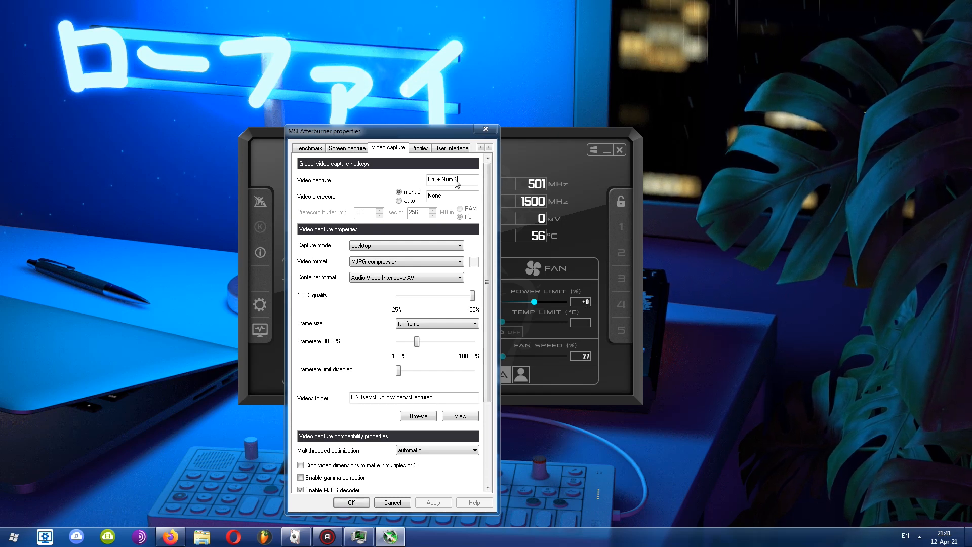
pyautogui.moveTo(453, 179)
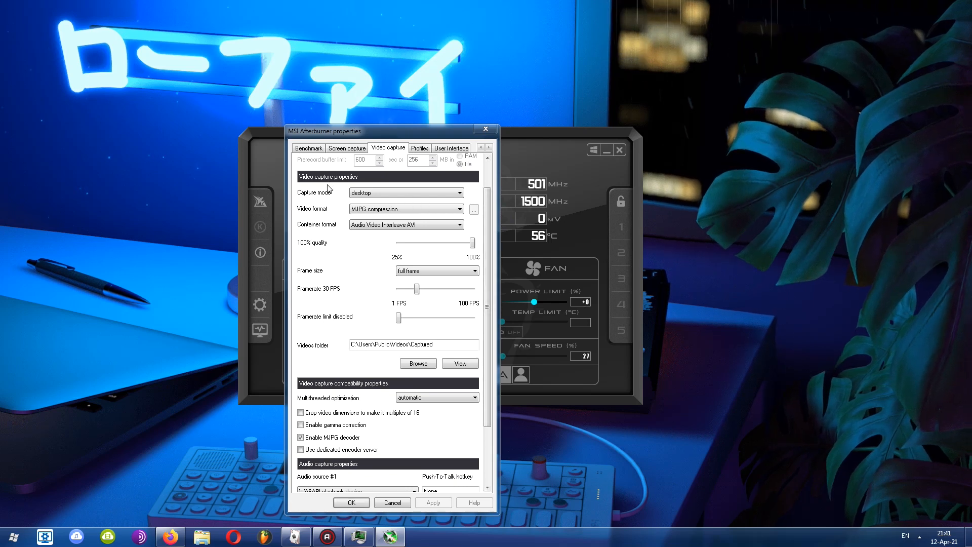
# Change the capture mode from desktop to 3D application, leaving the mode list showing
pyautogui.click(405, 192)
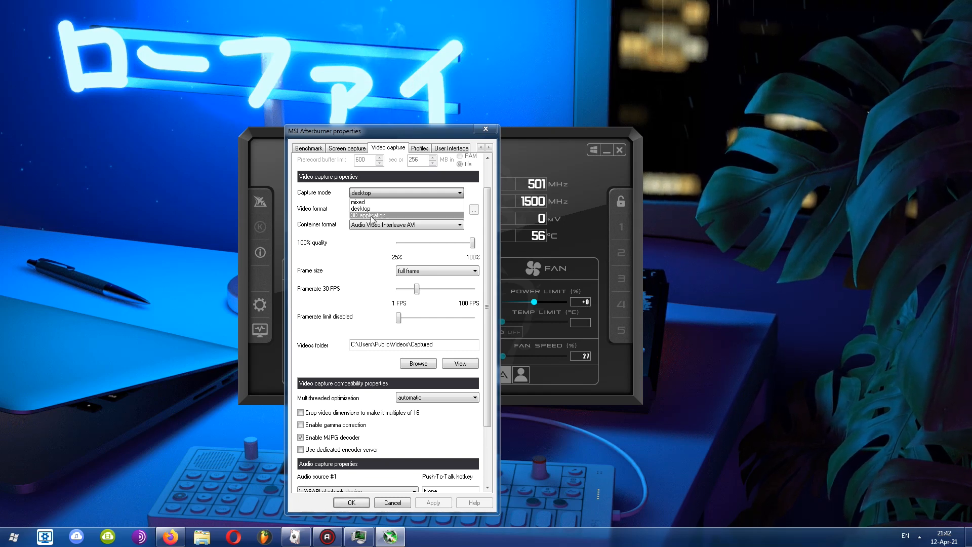
pyautogui.click(368, 214)
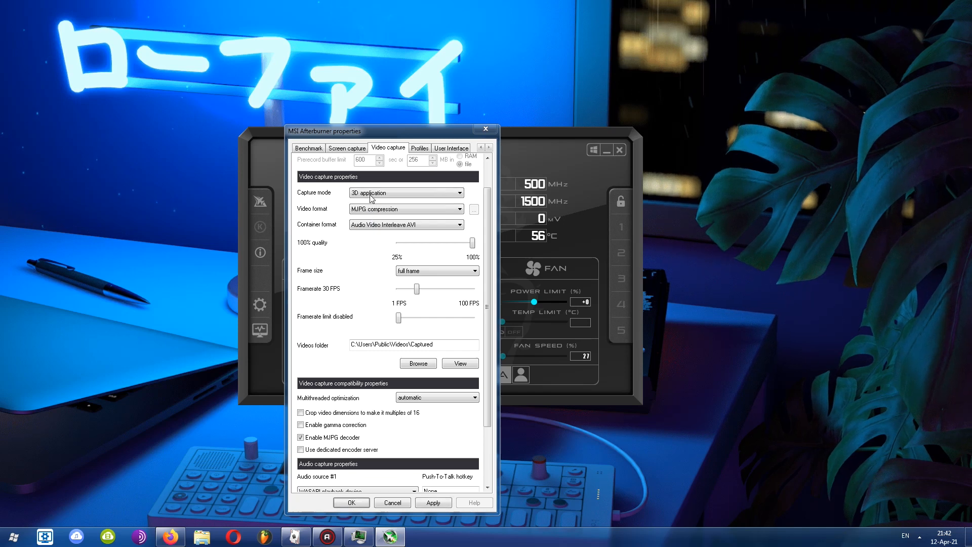
pyautogui.moveTo(371, 195)
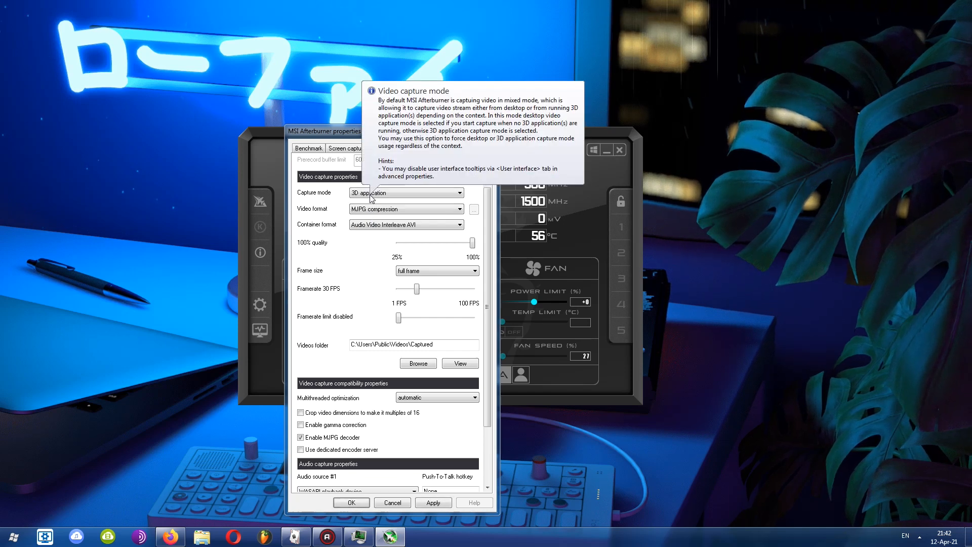
pyautogui.moveTo(377, 198)
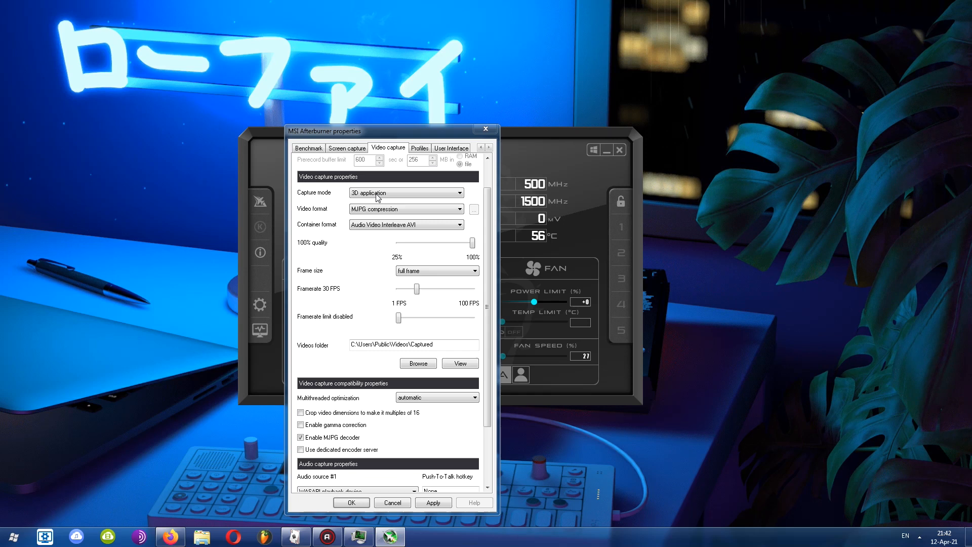
pyautogui.click(404, 192)
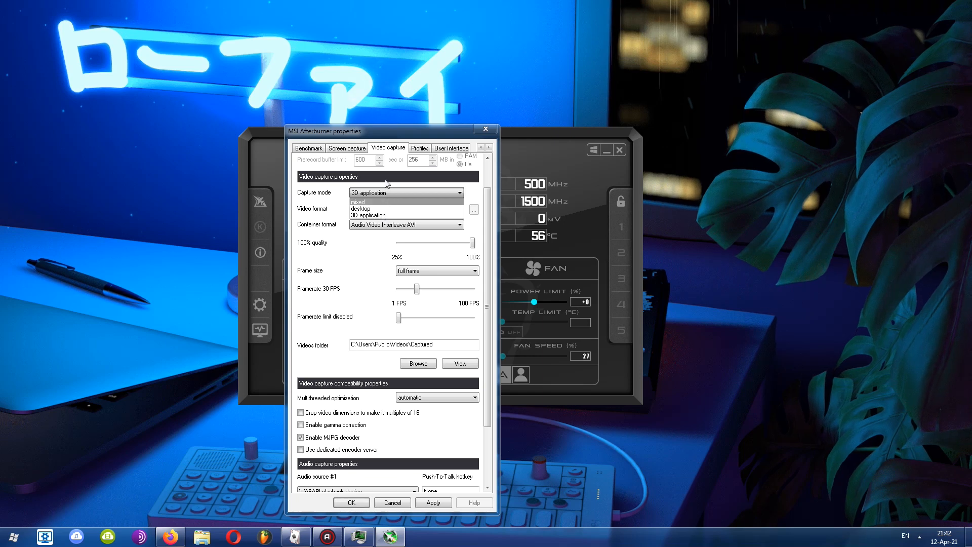
pyautogui.click(405, 208)
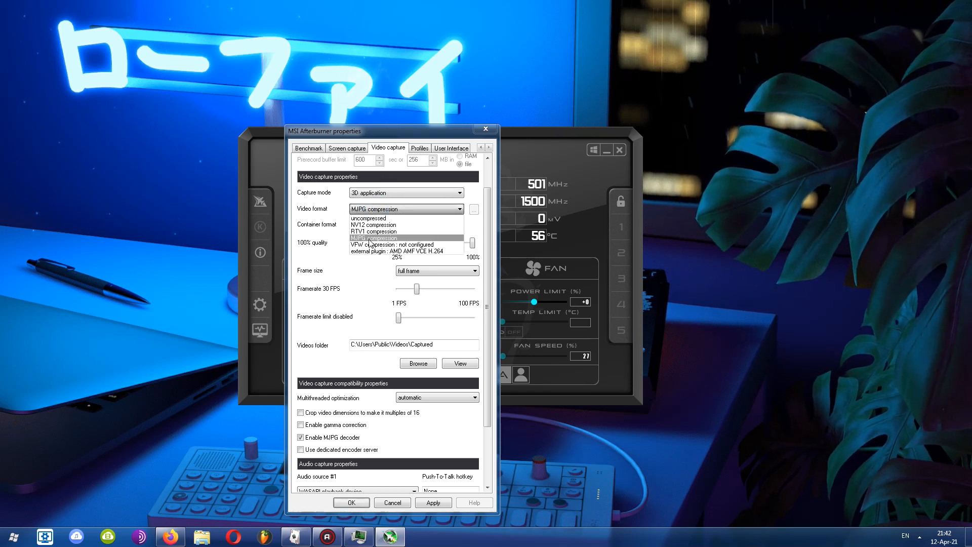
pyautogui.click(399, 250)
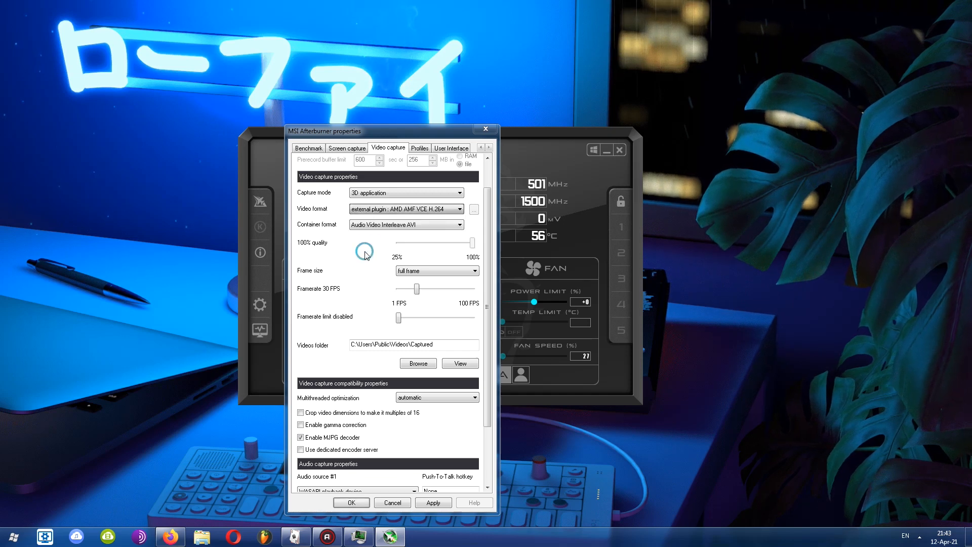
pyautogui.click(473, 208)
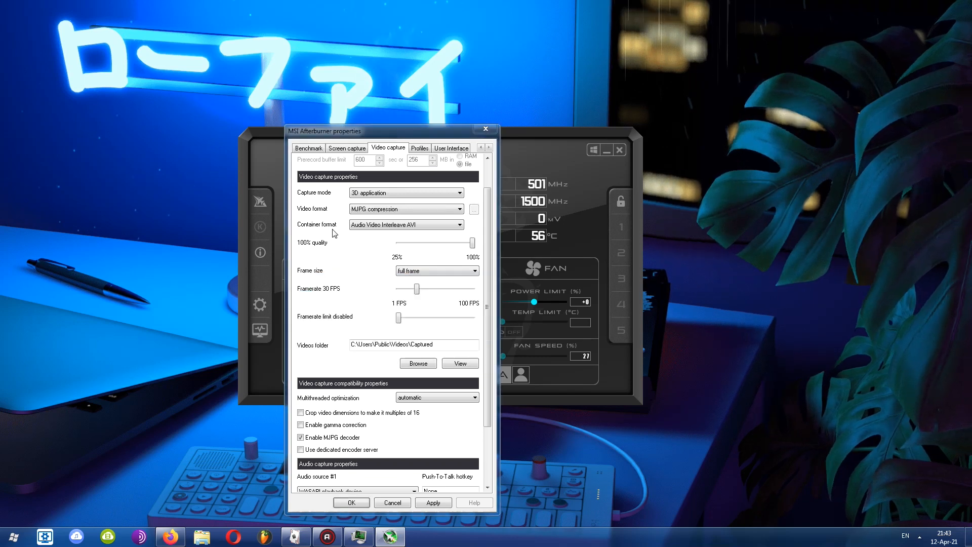
pyautogui.moveTo(361, 230)
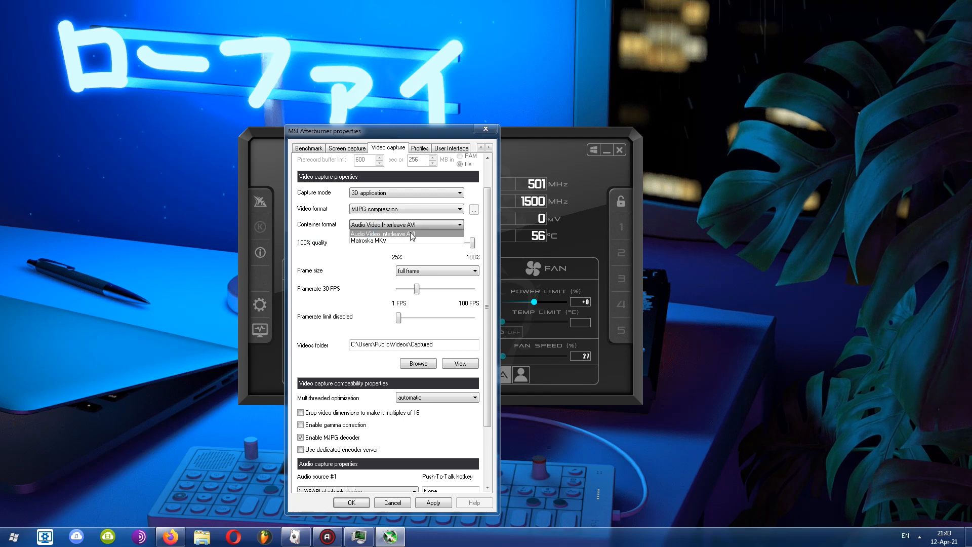
pyautogui.moveTo(401, 241)
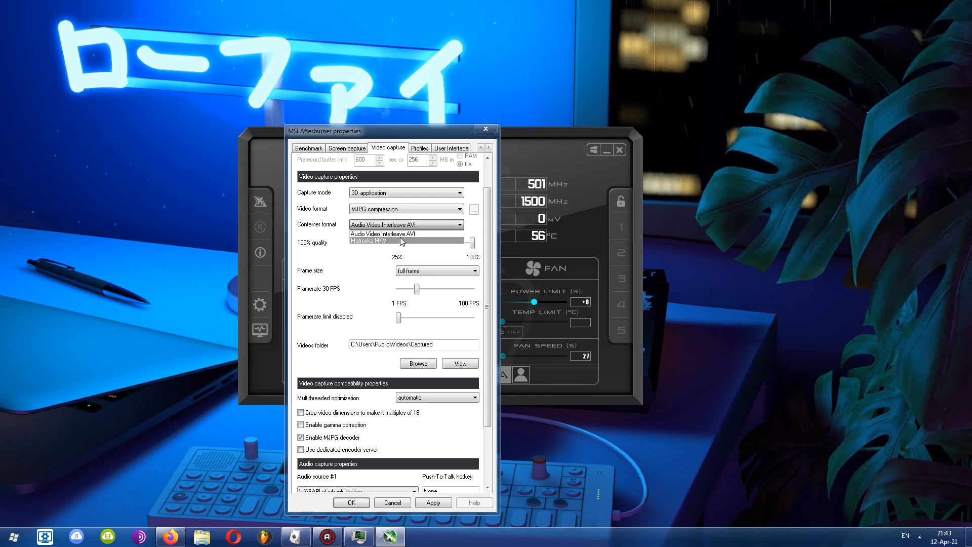
# Keep AVI as the container and settle the video quality slider back at 100% after trying lower levels
pyautogui.click(382, 234)
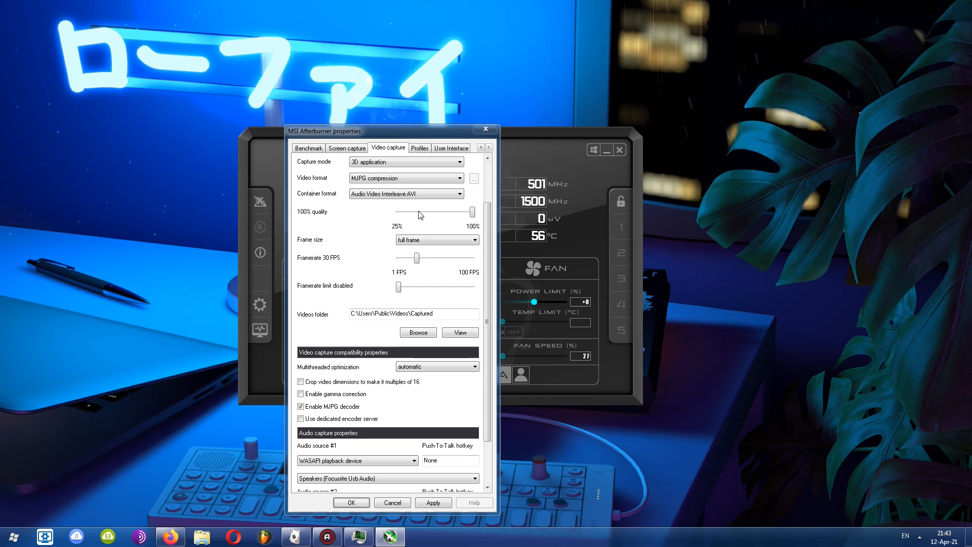
pyautogui.moveTo(473, 213); pyautogui.dragTo(452, 212)
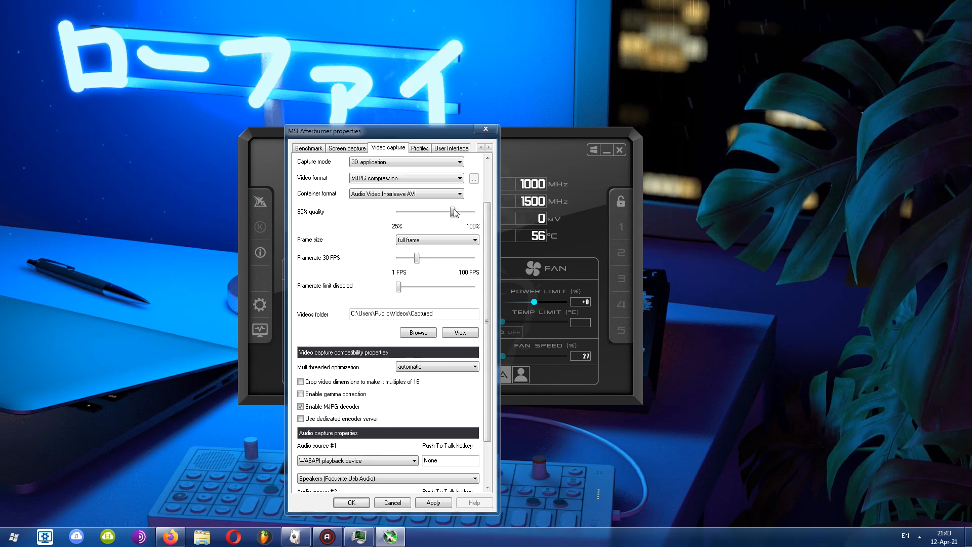
pyautogui.moveTo(452, 212); pyautogui.dragTo(473, 211)
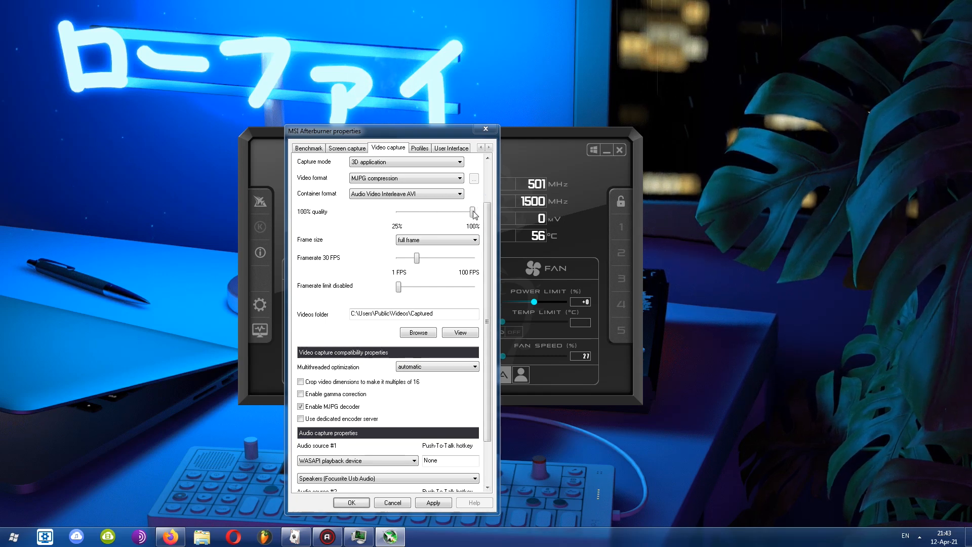
pyautogui.moveTo(470, 214); pyautogui.dragTo(449, 213)
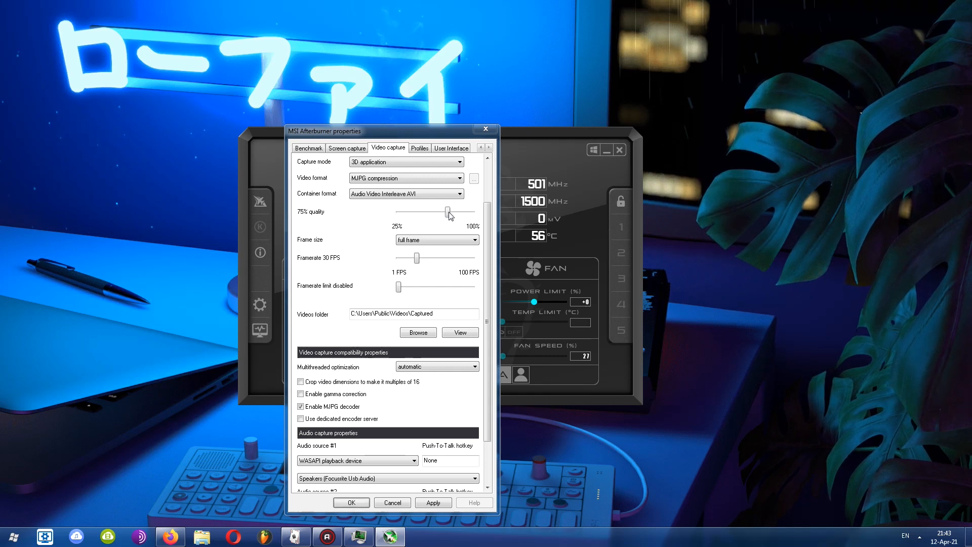
pyautogui.moveTo(450, 213); pyautogui.dragTo(474, 213)
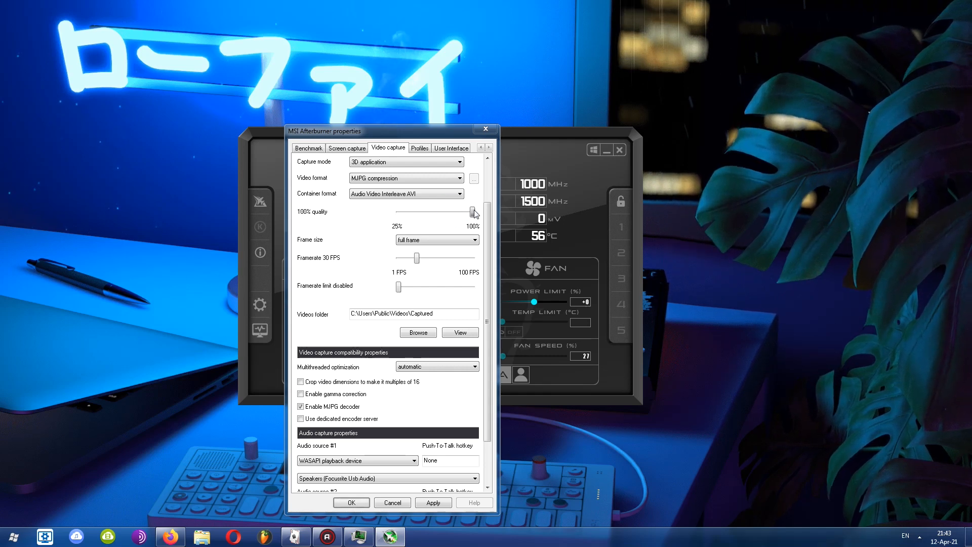
pyautogui.moveTo(471, 212); pyautogui.dragTo(452, 213)
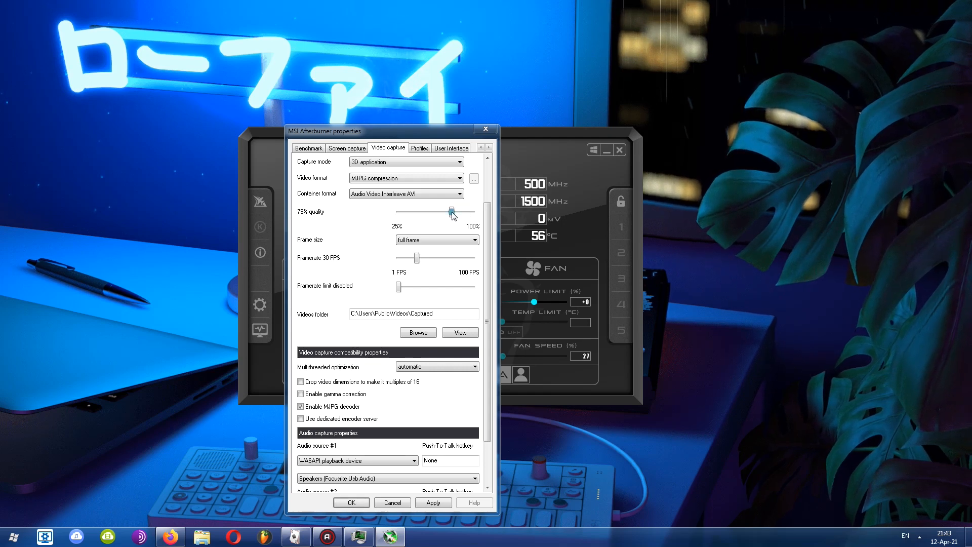
pyautogui.moveTo(448, 211); pyautogui.dragTo(472, 211)
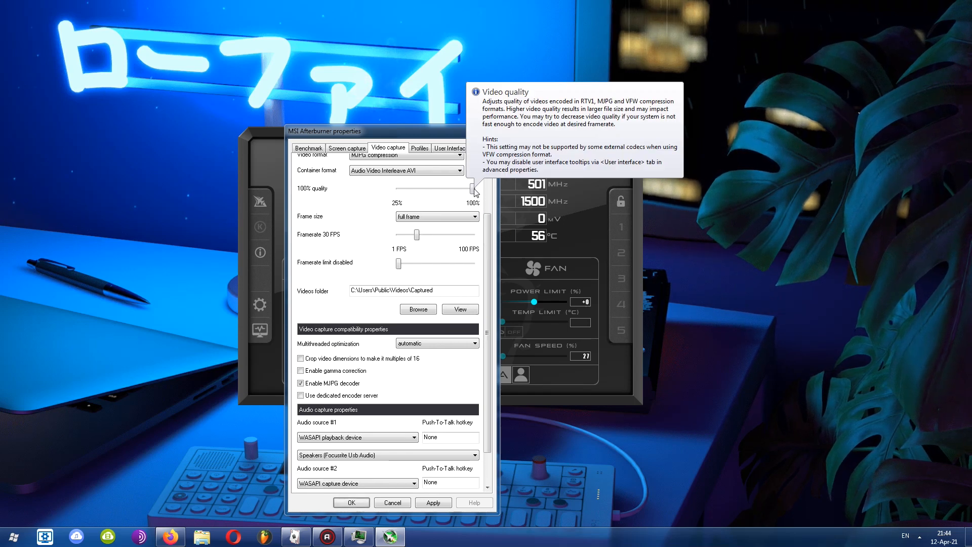
pyautogui.moveTo(474, 190); pyautogui.dragTo(456, 189)
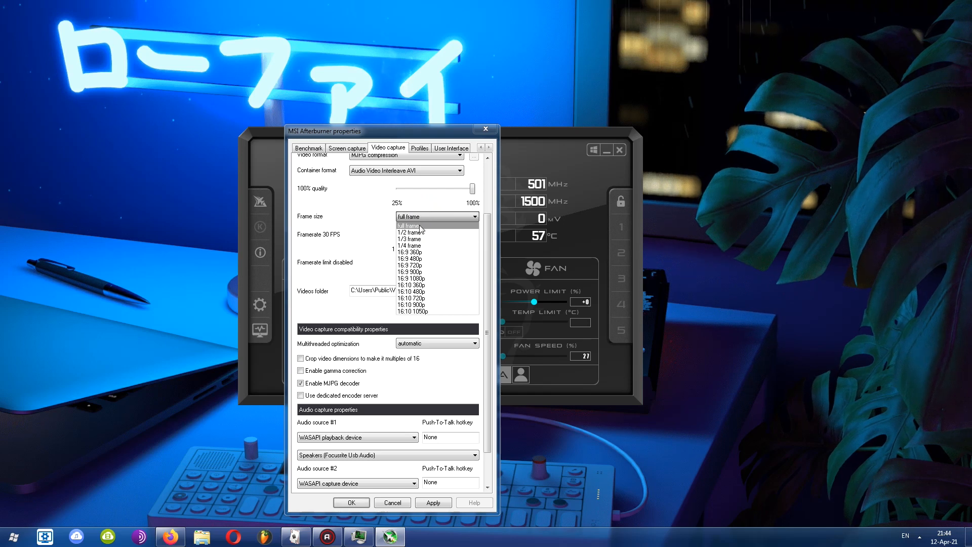
# Review the frame size choices and keep full frame as the capture size
pyautogui.click(409, 225)
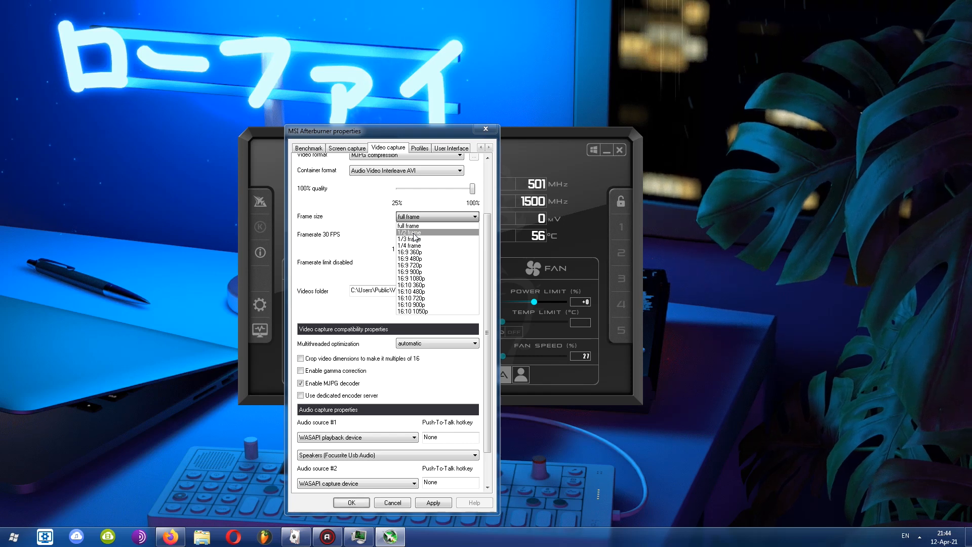
pyautogui.click(407, 224)
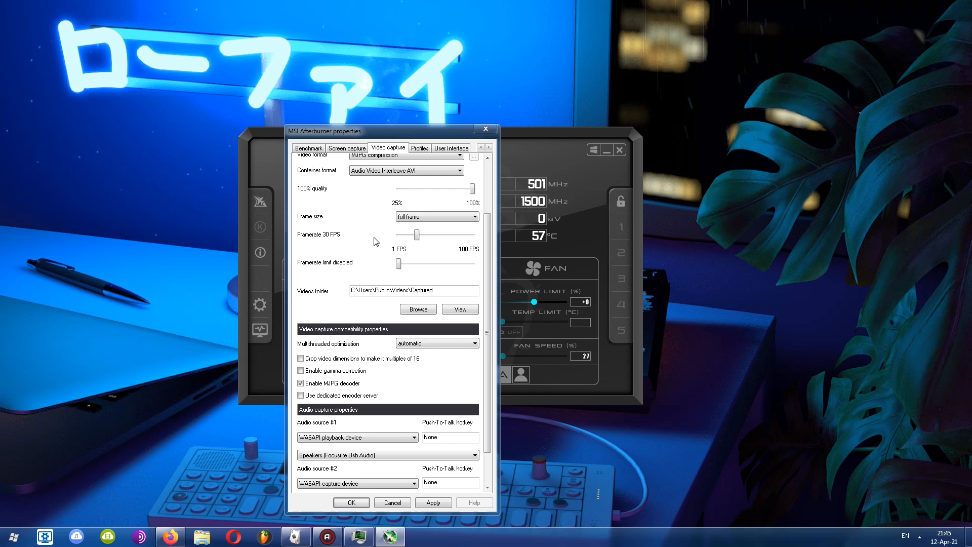
# Raise the capture framerate slider from 30 to 60 FPS and bring the audio capture settings into view
pyautogui.moveTo(416, 234); pyautogui.dragTo(427, 234)
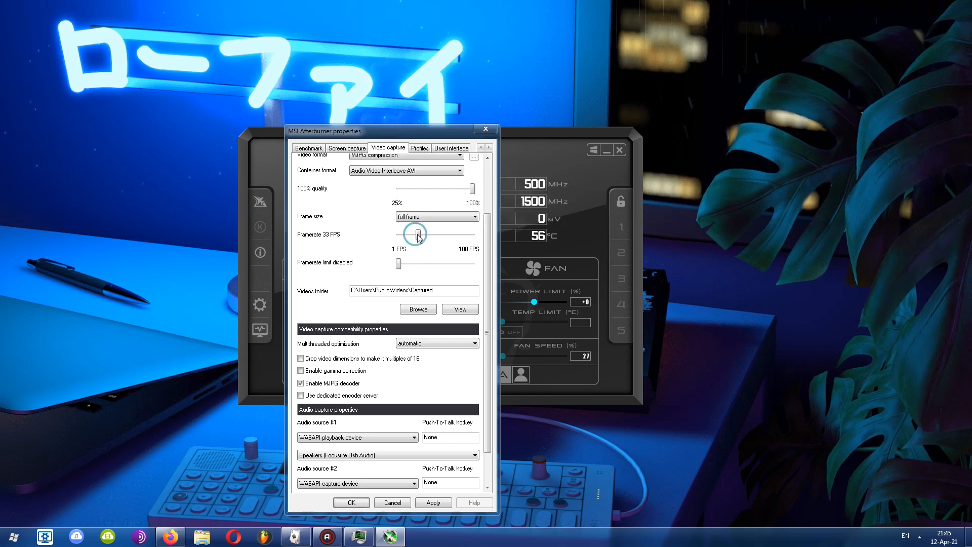
pyautogui.moveTo(413, 234); pyautogui.dragTo(429, 236)
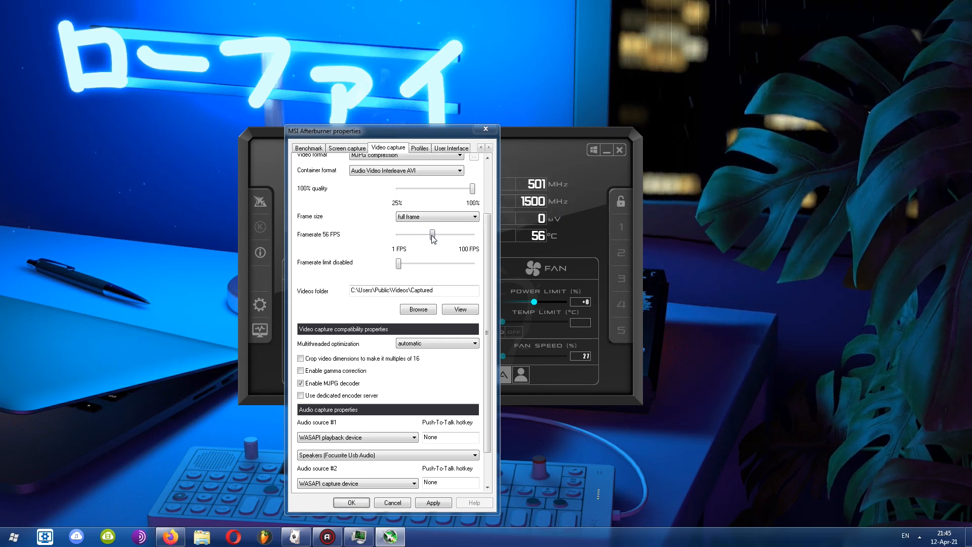
pyautogui.scroll(-3)
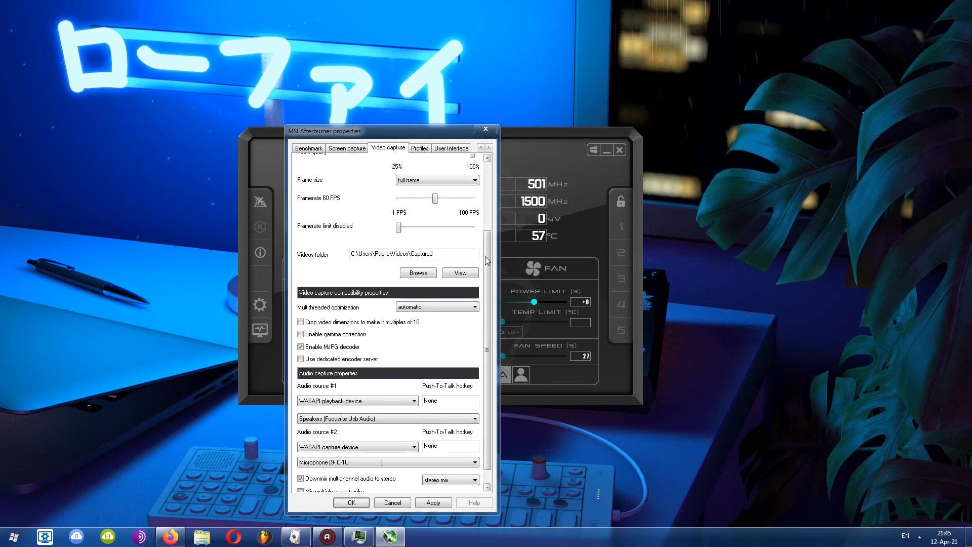
pyautogui.scroll(-3)
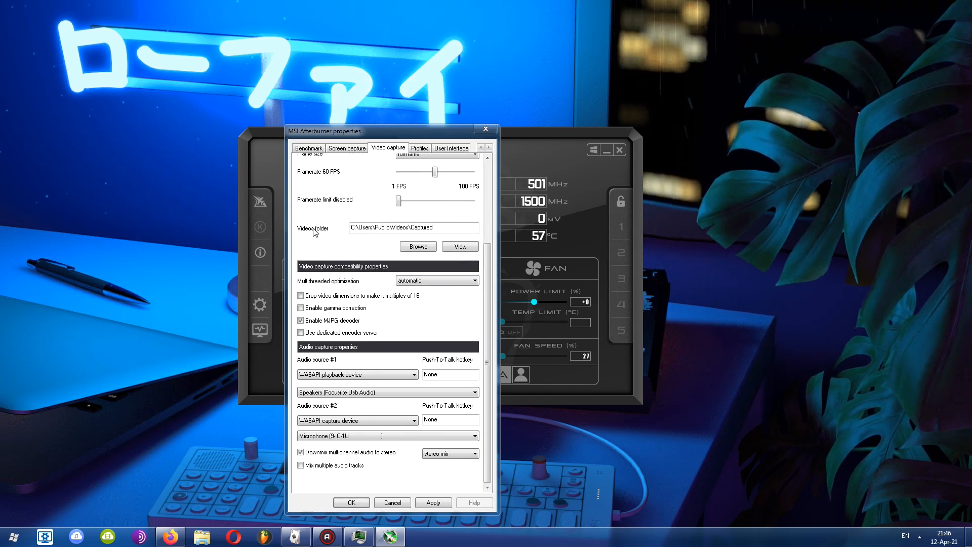
pyautogui.moveTo(412, 228)
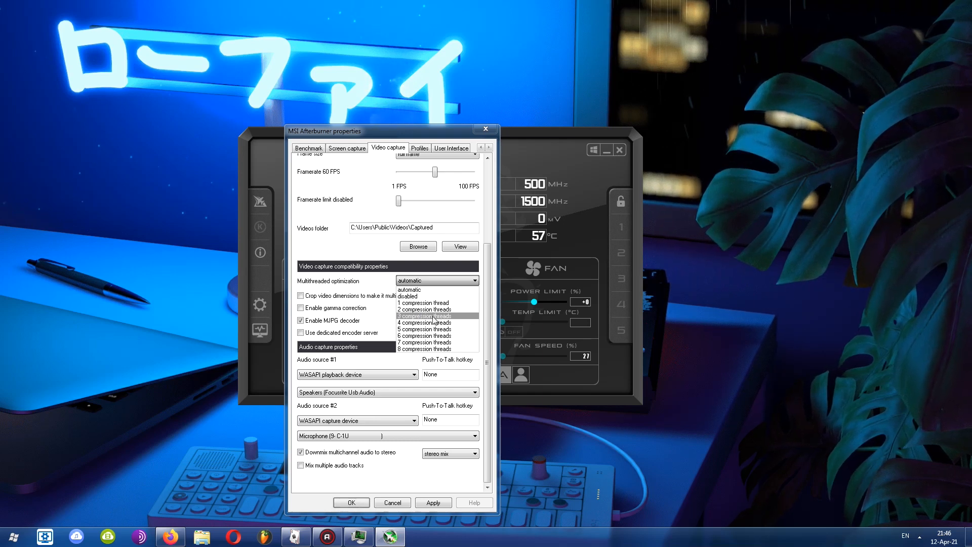
pyautogui.click(435, 280)
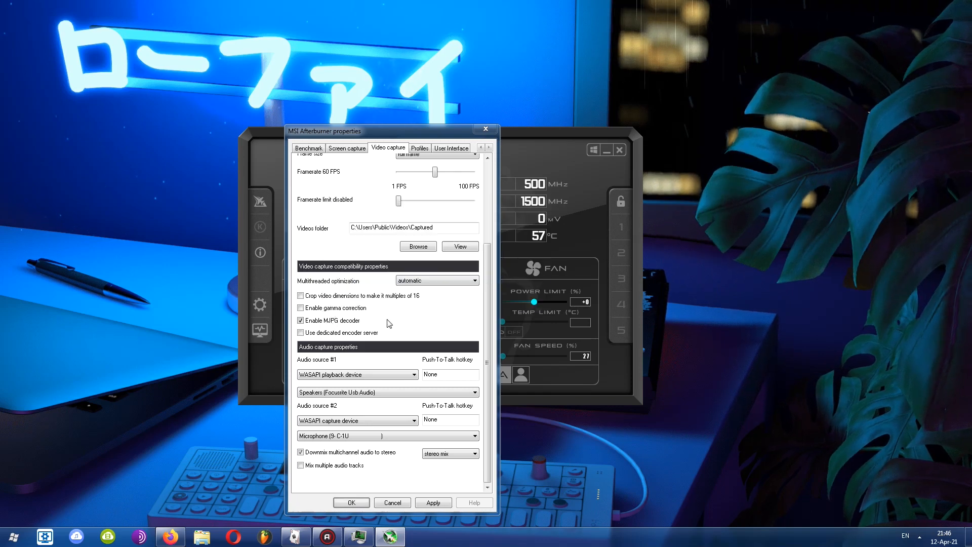
pyautogui.moveTo(331, 320)
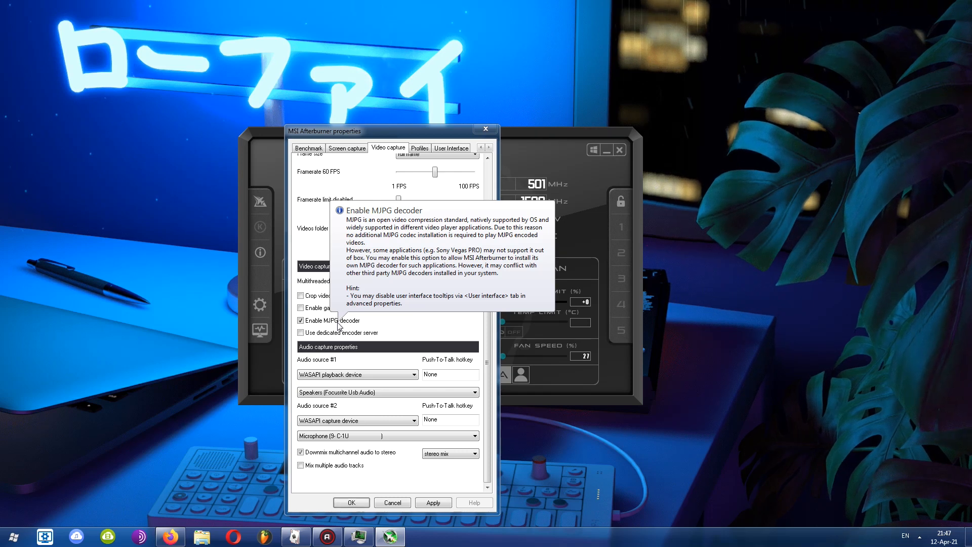
pyautogui.moveTo(358, 354)
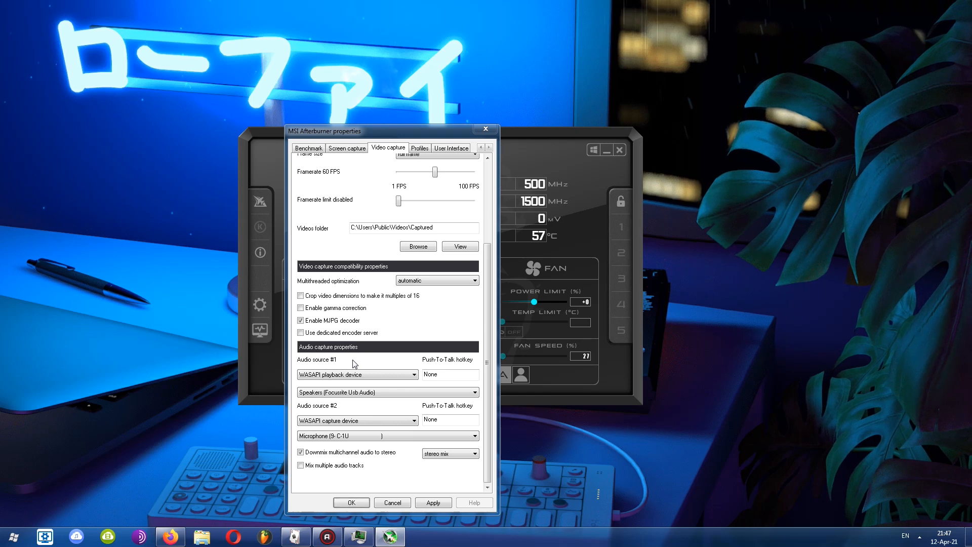
pyautogui.moveTo(335, 412)
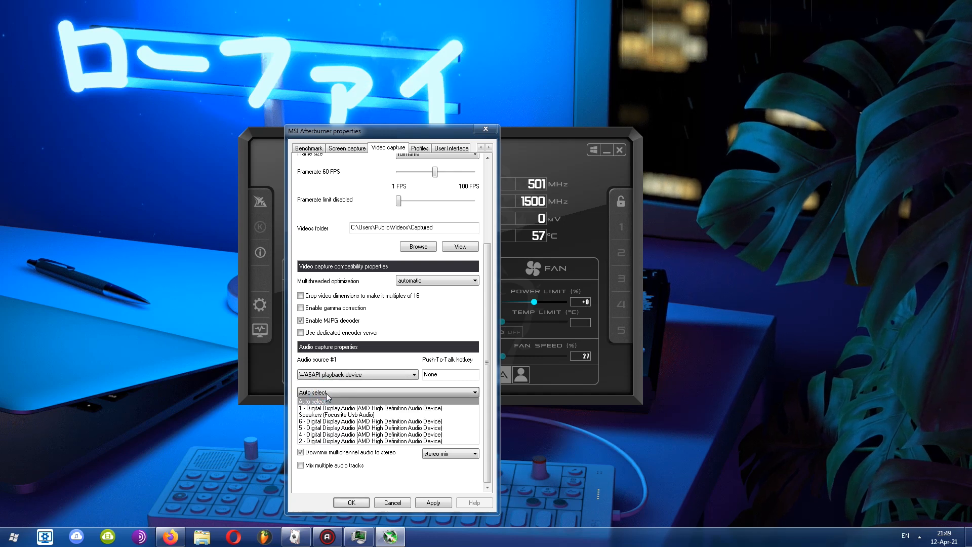
pyautogui.moveTo(336, 414)
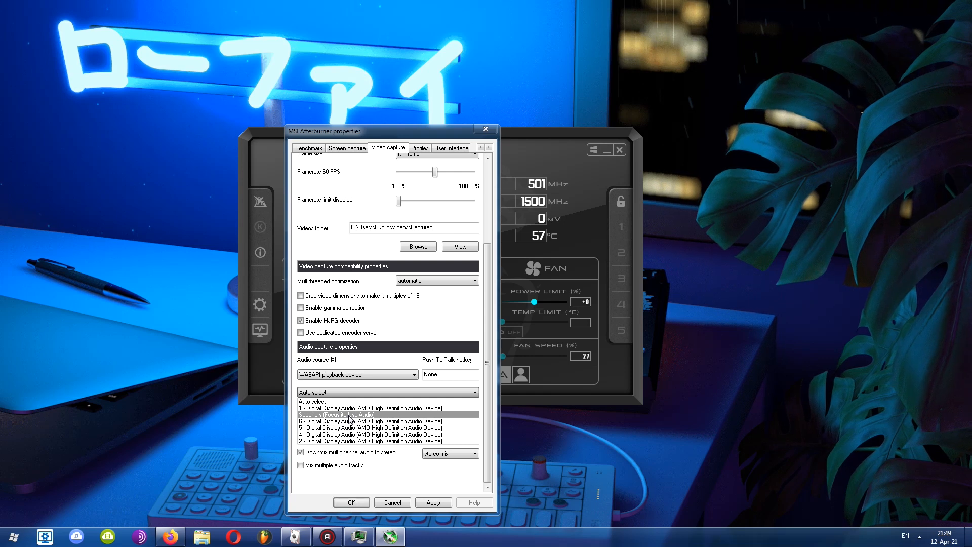
# Choose Speakers (Focusrite Usb Audio) as the device for audio source #1
pyautogui.click(336, 414)
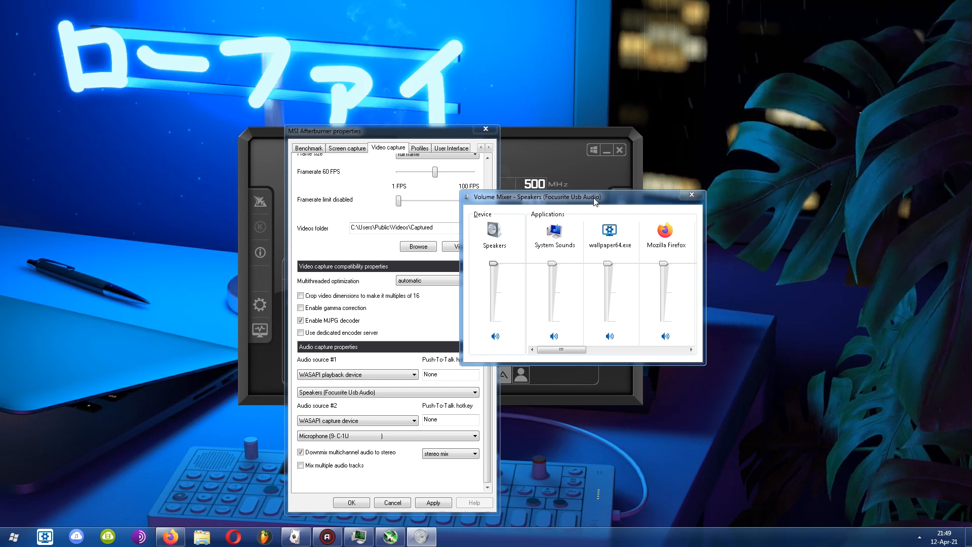
pyautogui.moveTo(496, 250)
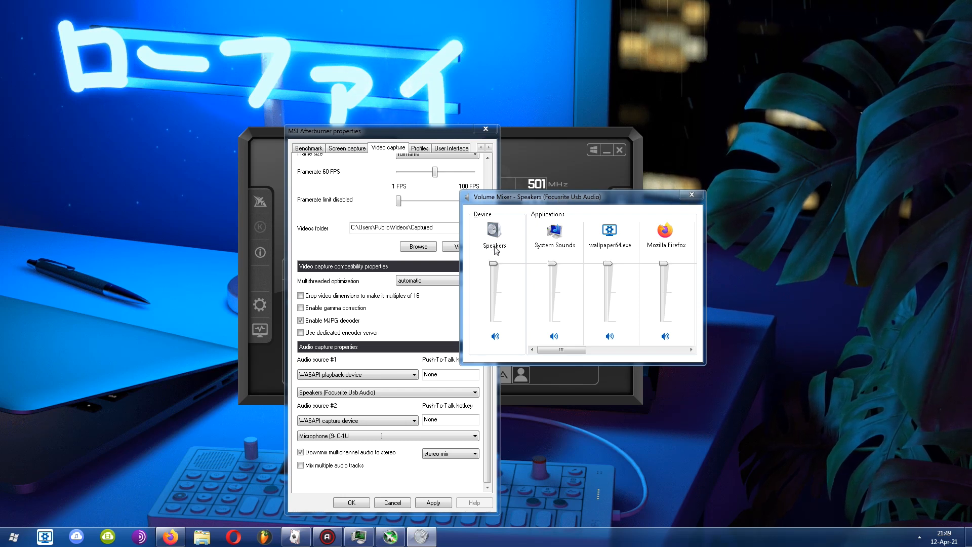
pyautogui.click(691, 195)
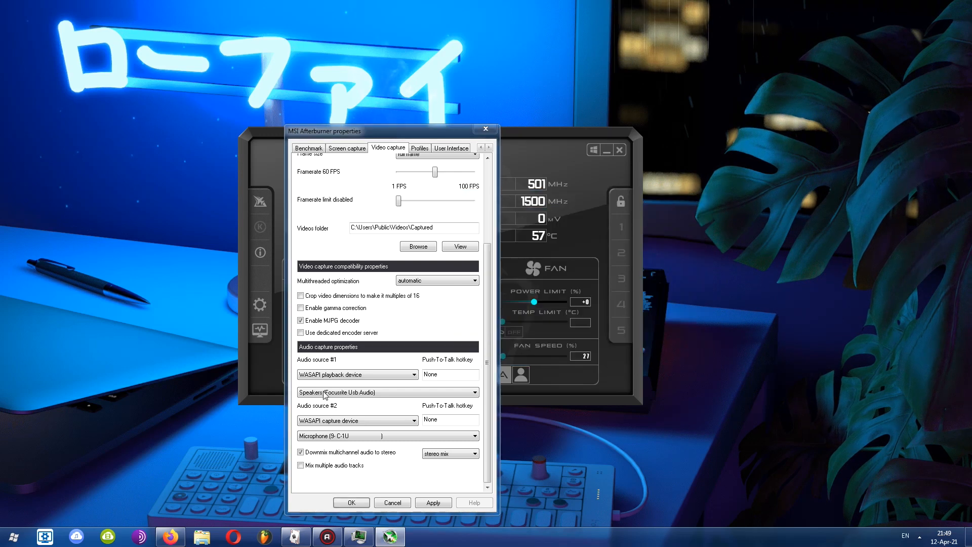
pyautogui.moveTo(357, 397)
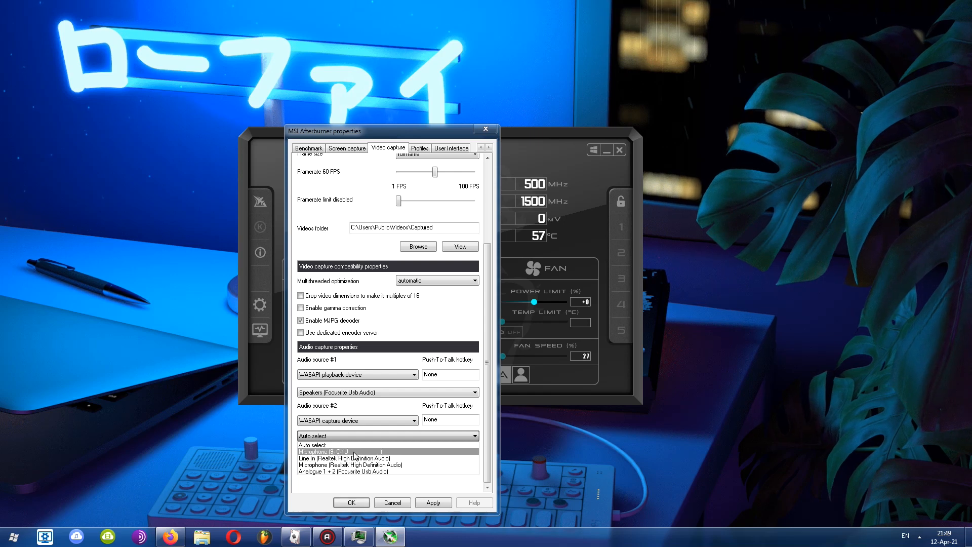
# Choose Microphone (9-C1U) as the device for audio source #2
pyautogui.click(347, 452)
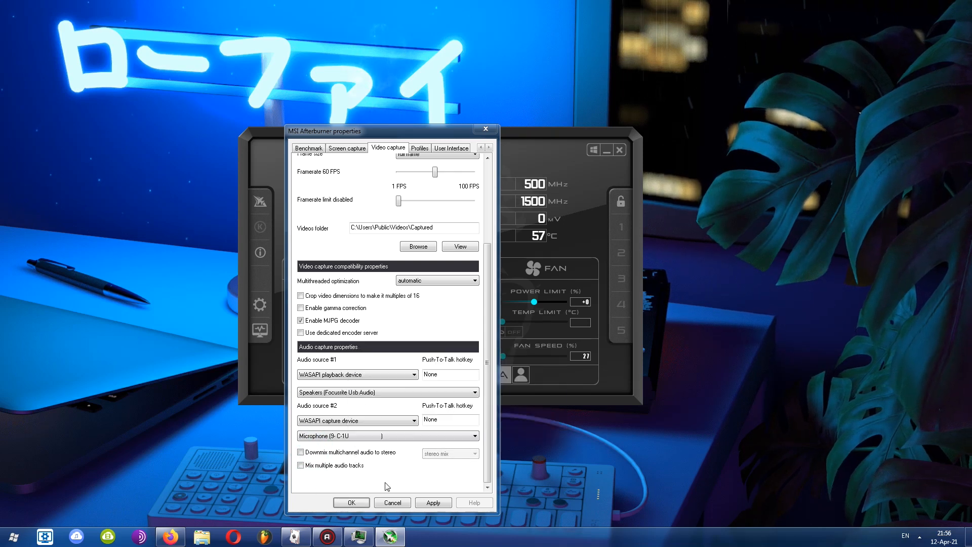
# Keep stereo mix as the multichannel downmix and save the capture settings with OK
pyautogui.click(300, 451)
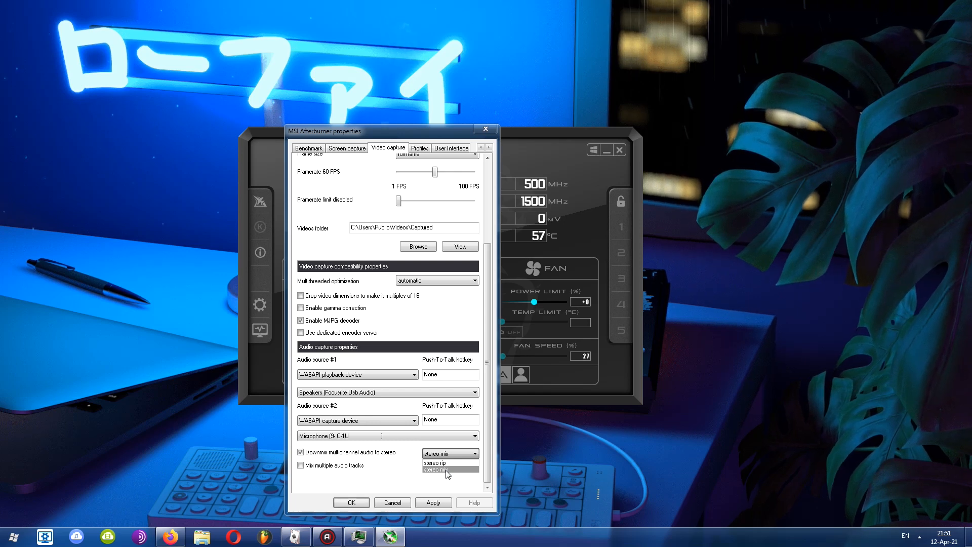
pyautogui.click(446, 453)
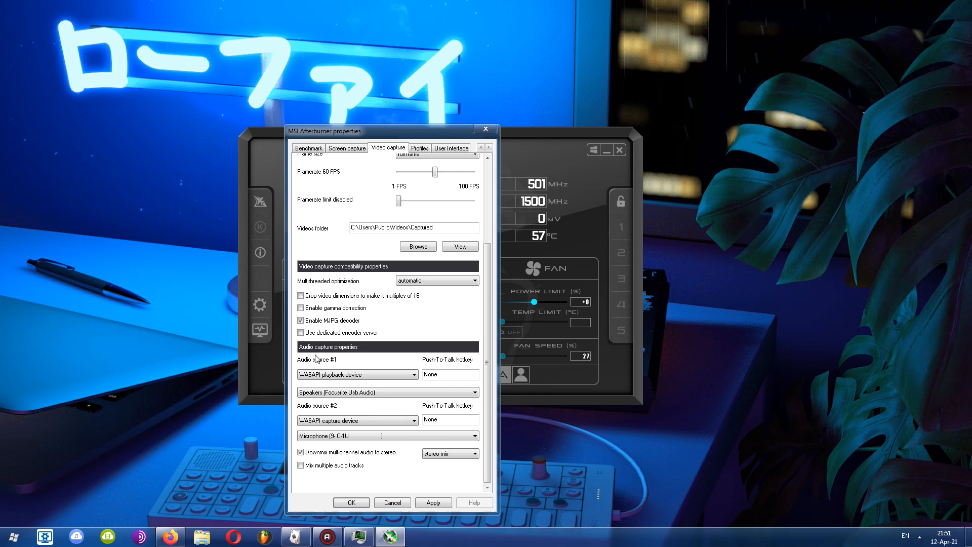
pyautogui.moveTo(318, 420)
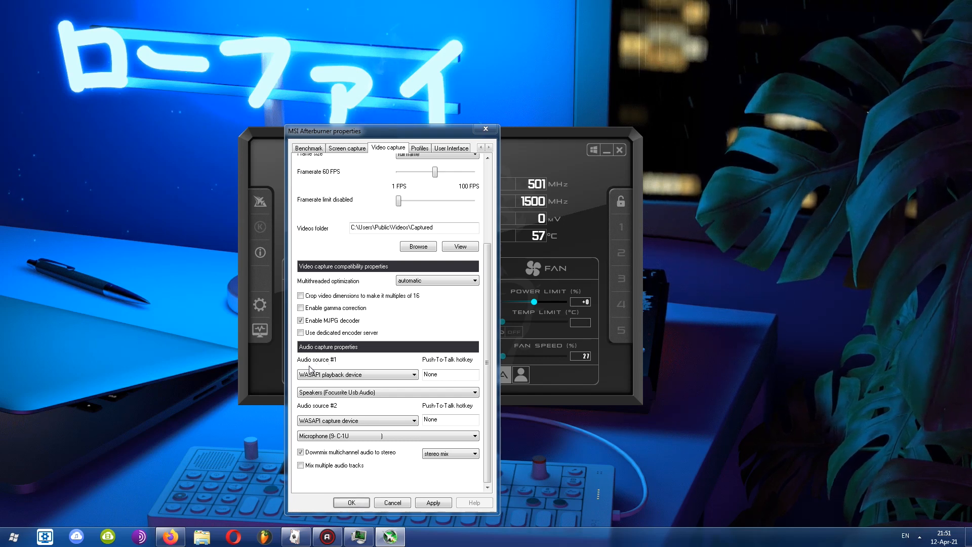
pyautogui.moveTo(311, 492)
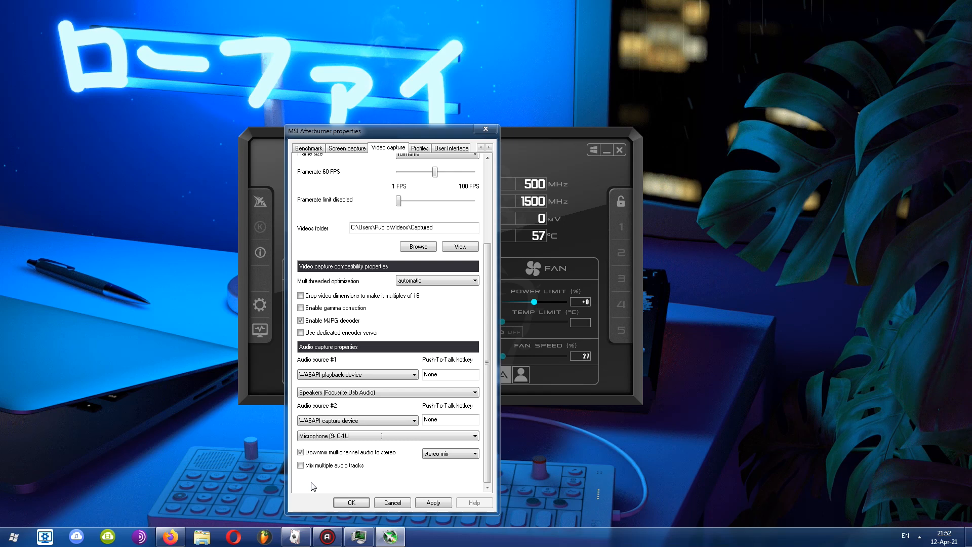
pyautogui.click(351, 502)
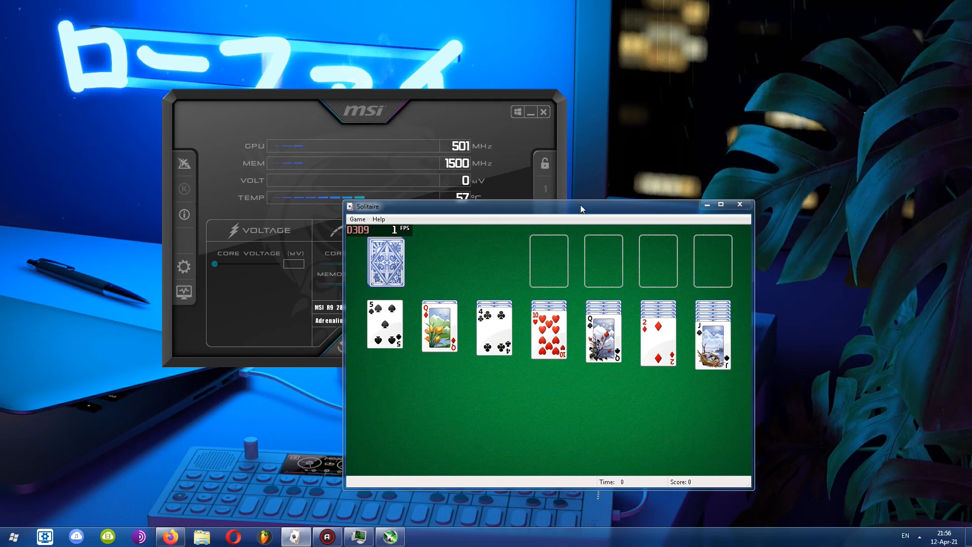
# Nudge the Solitaire window down-right and bring the Afterburner monitor to the front
pyautogui.moveTo(581, 205); pyautogui.dragTo(744, 216)
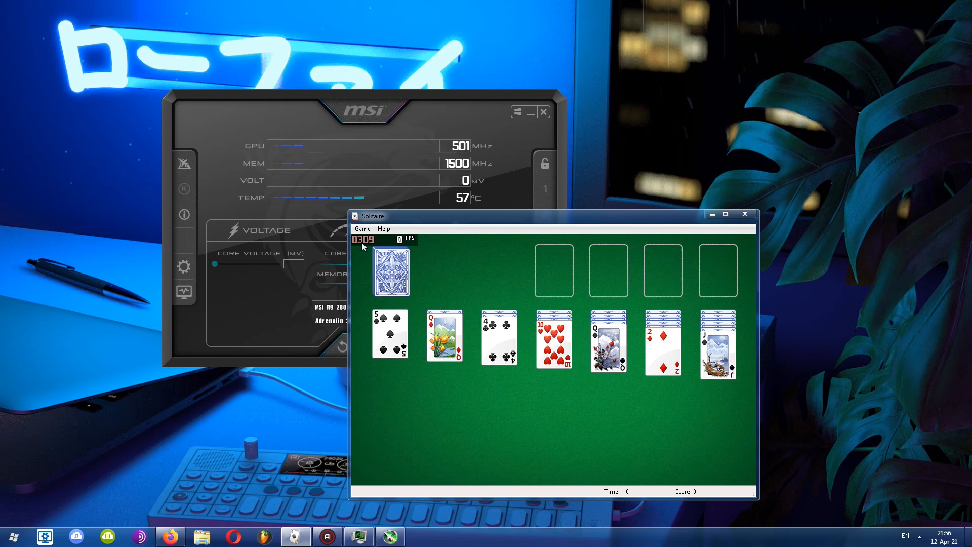
pyautogui.click(184, 266)
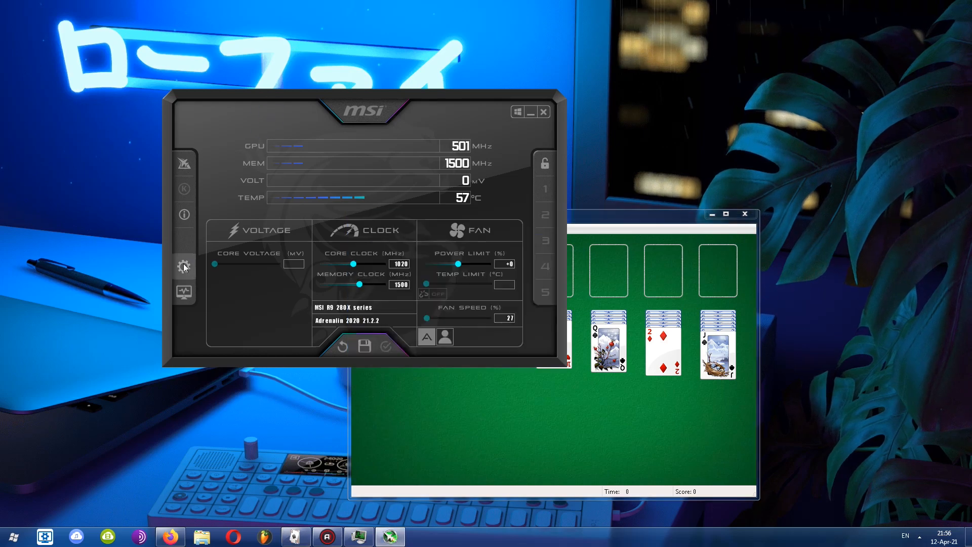
# In Monitoring properties, enable GPU readings for the on-screen display and return to Solitaire
pyautogui.click(184, 266)
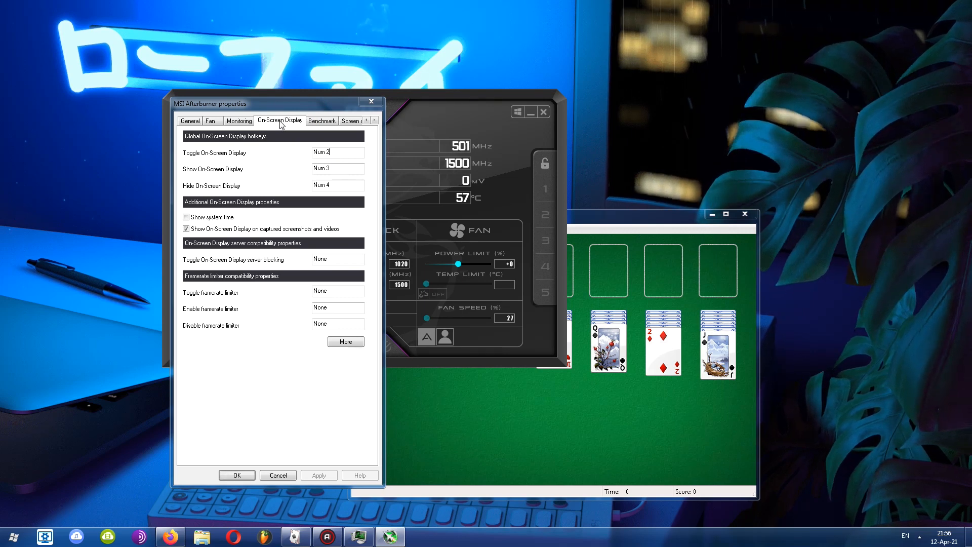
pyautogui.click(239, 120)
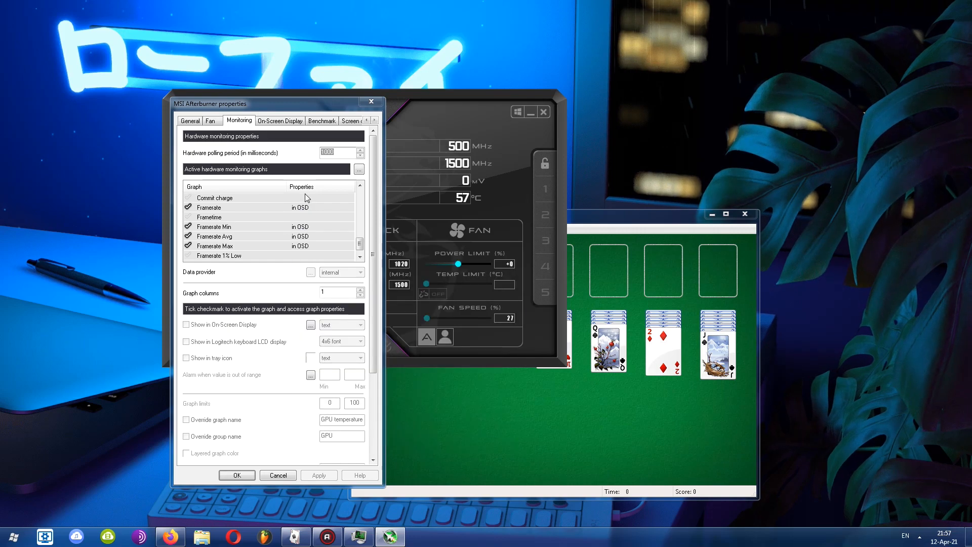
pyautogui.click(214, 197)
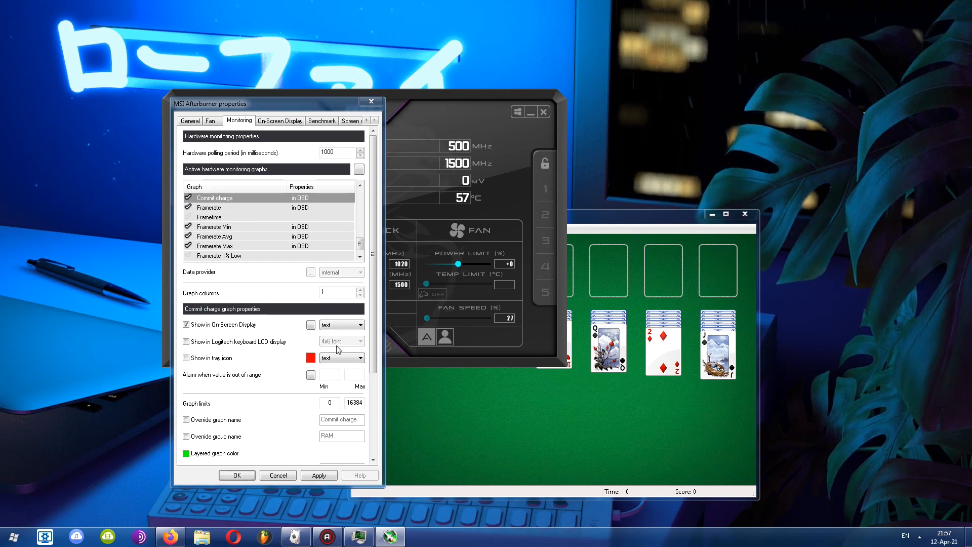
pyautogui.click(187, 198)
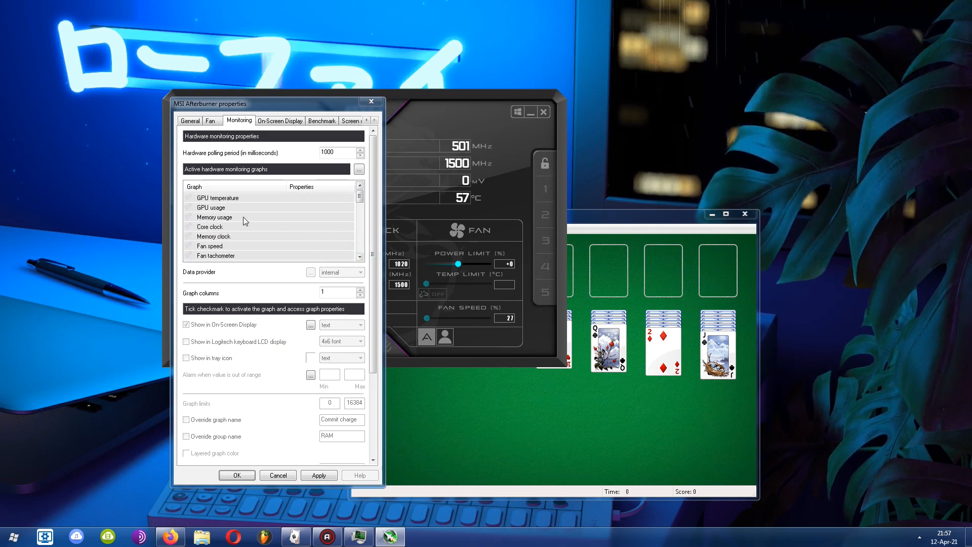
pyautogui.click(215, 198)
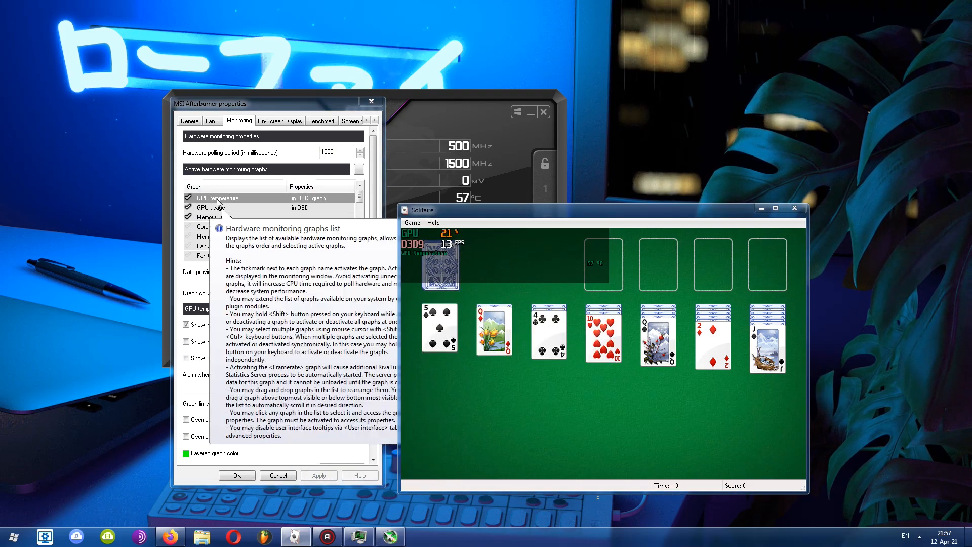
pyautogui.moveTo(510, 287)
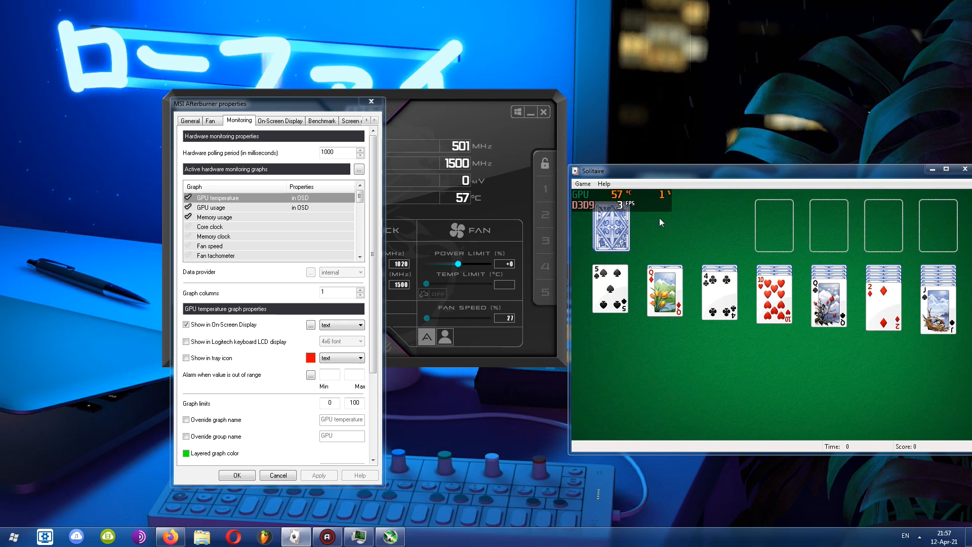
pyautogui.click(188, 197)
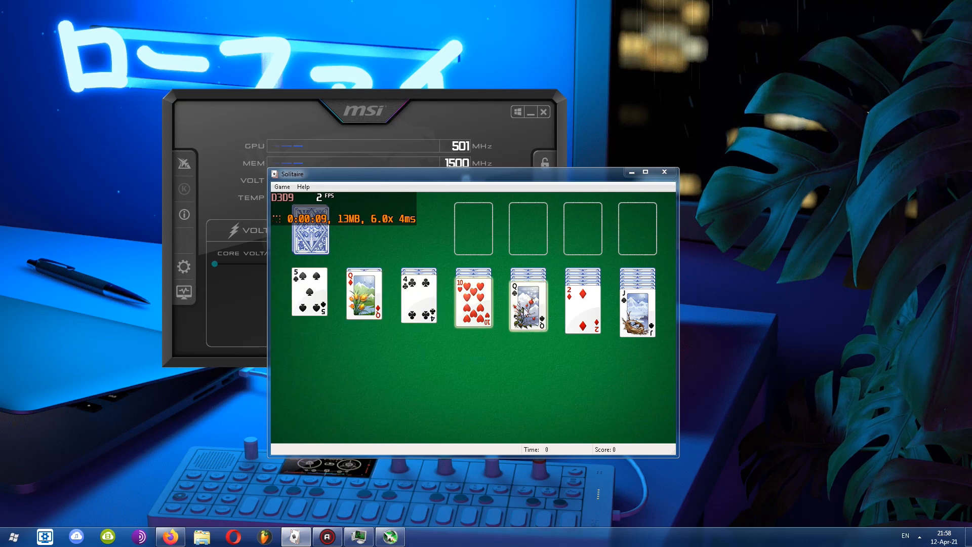
# Draw from the stock and send the ace of spades to a foundation, reaching score 18
pyautogui.click(310, 229)
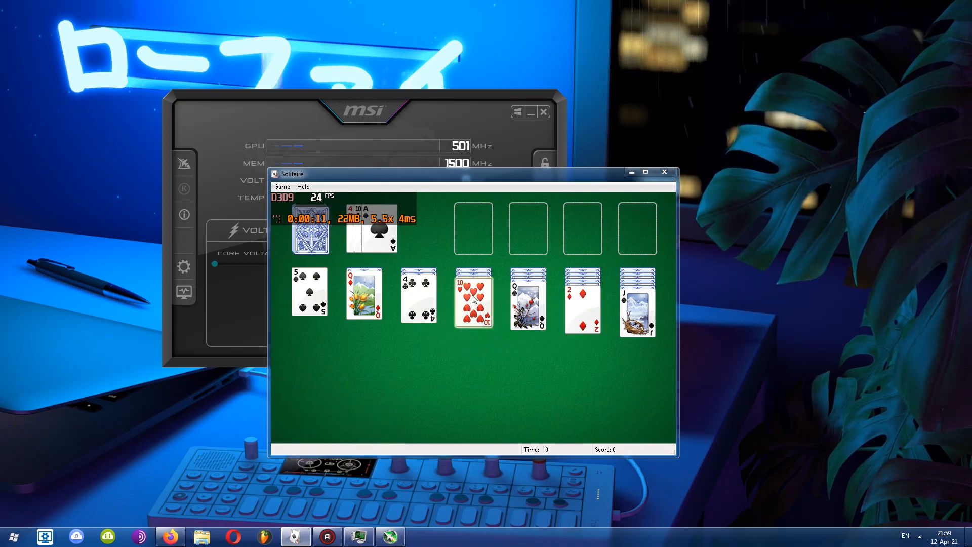
pyautogui.doubleClick(473, 301)
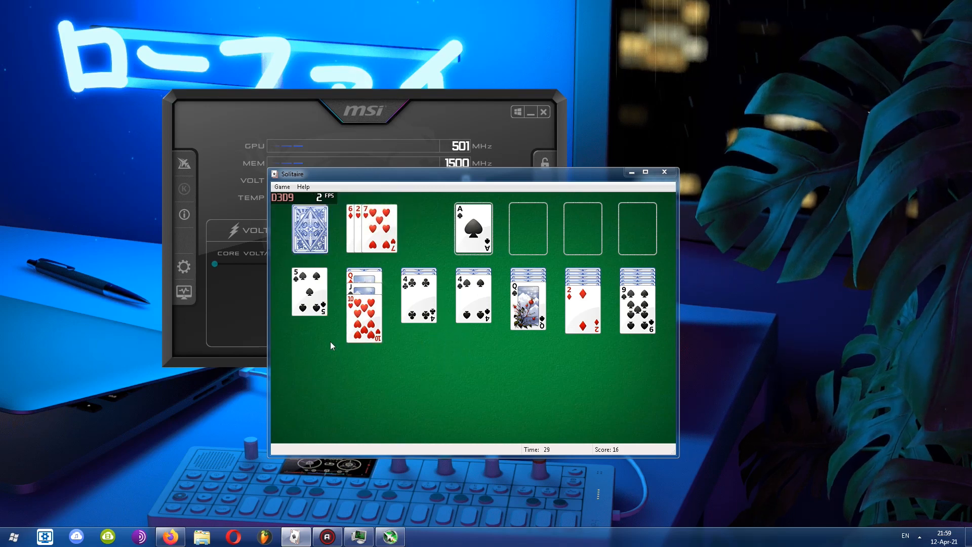
pyautogui.click(363, 110)
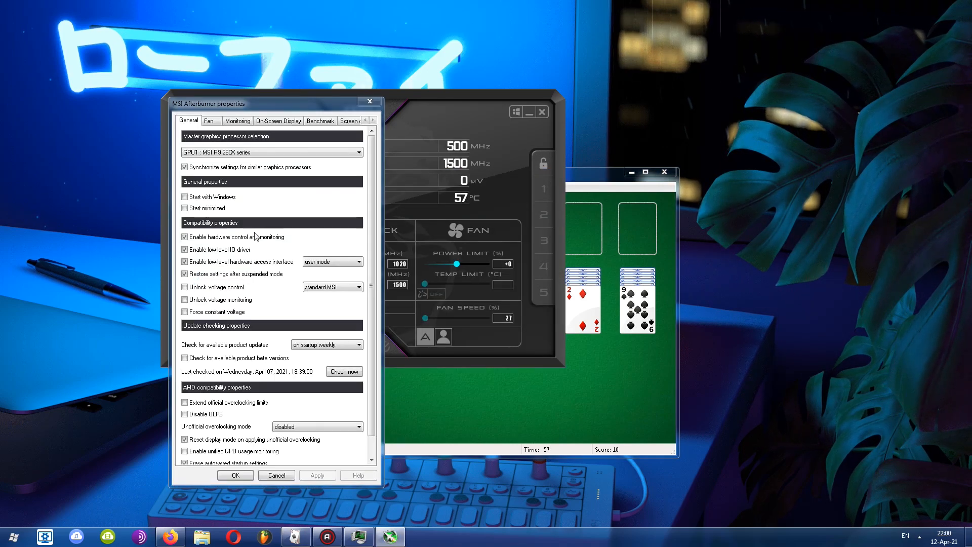
# Leave 'Show On-Screen Display on captured screenshots and videos' checked, confirm, and resume Solitaire
pyautogui.click(277, 121)
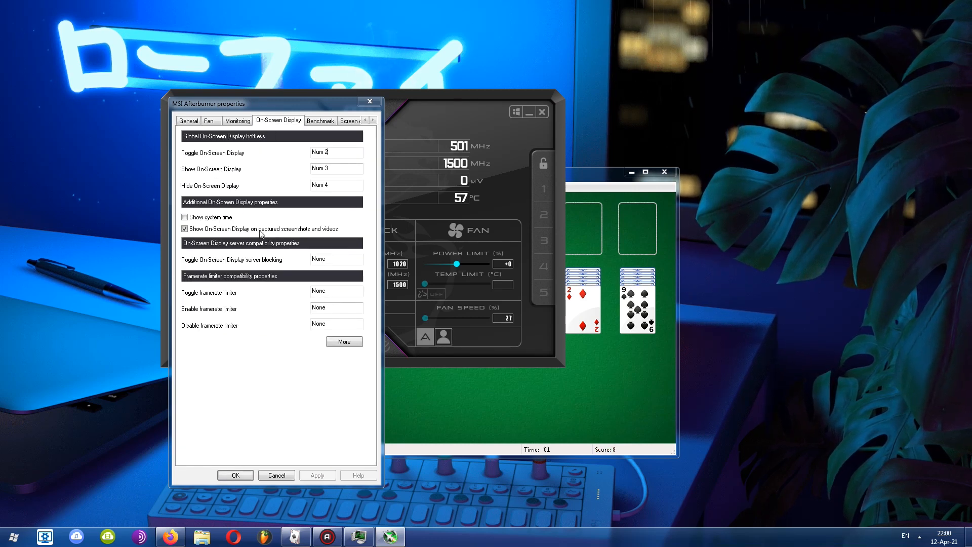
pyautogui.click(185, 227)
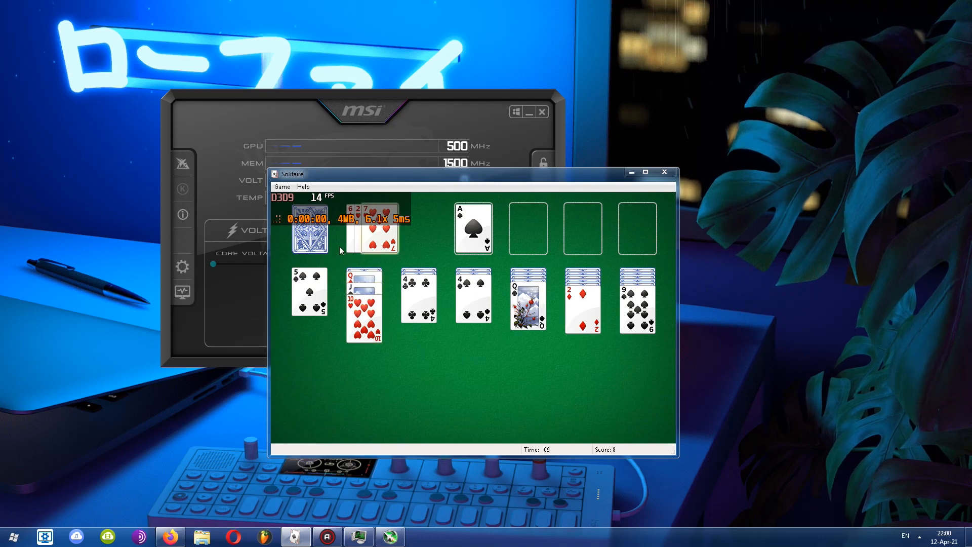
pyautogui.click(309, 230)
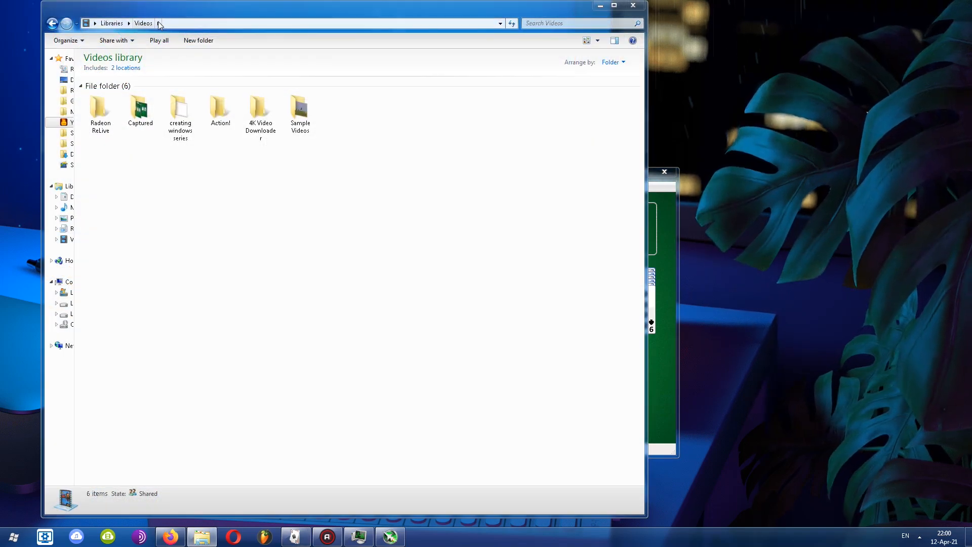
# Play solitaire_2021_04_12_21_58_50_862.avi from the Captured folder in VLC
pyautogui.doubleClick(140, 111)
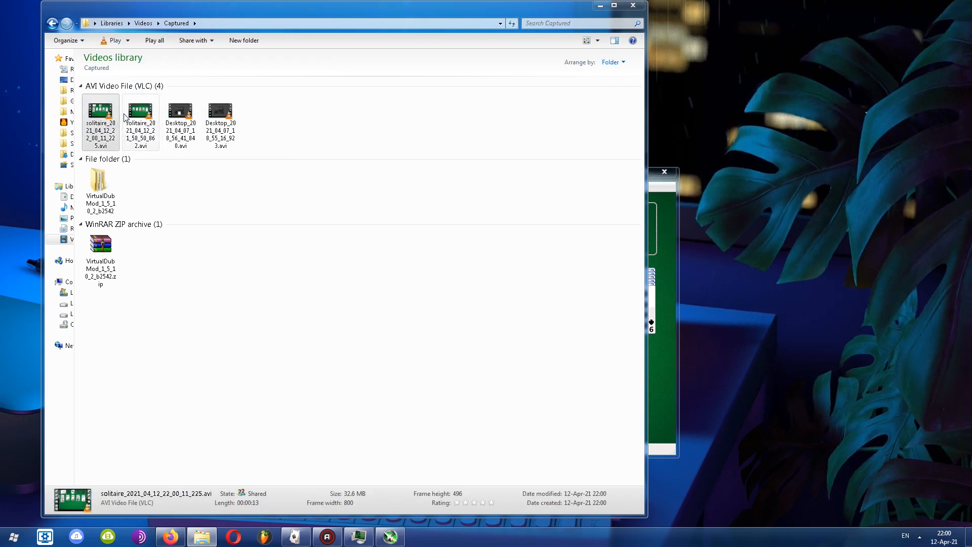
pyautogui.doubleClick(140, 114)
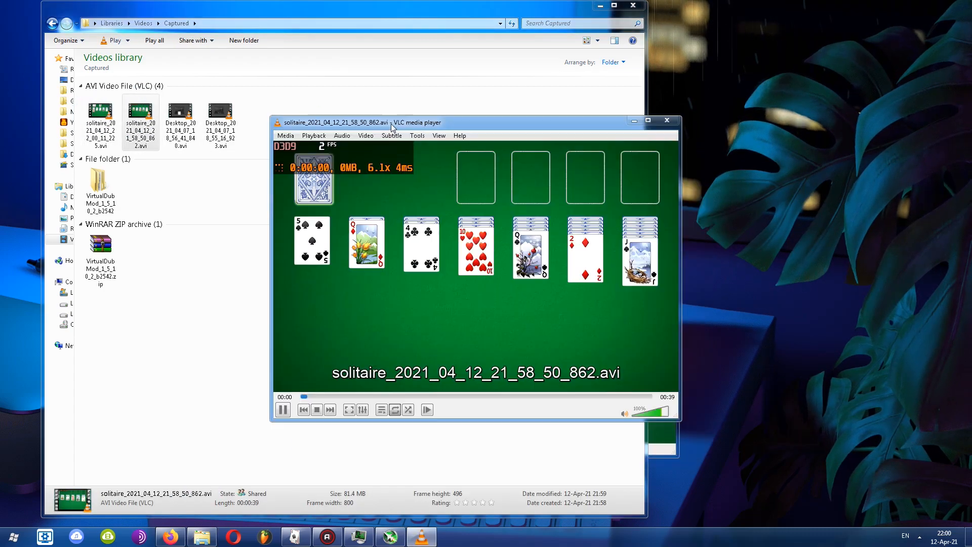